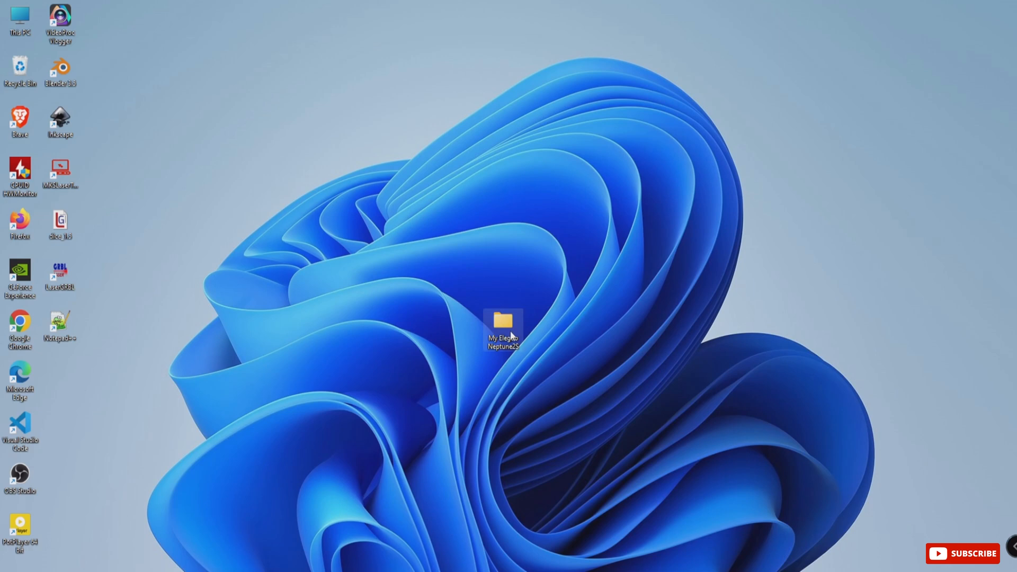
{"action": "mouse_move", "coordinate": [504, 336]}
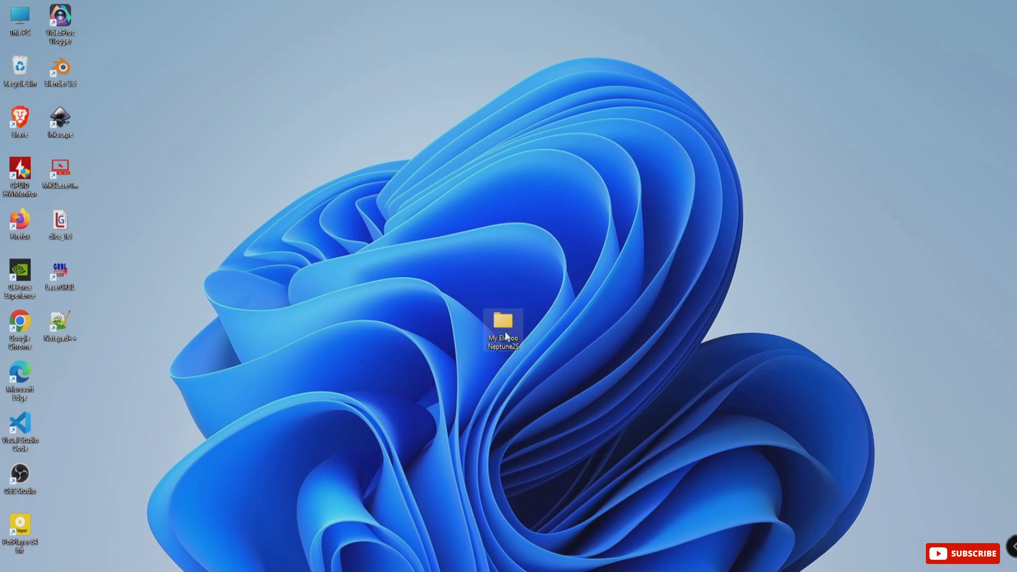
Step: Open the My Elegoo Neptune2S desktop folder to reach the V2.0.2 firmware files
{"action": "double_click", "coordinate": [502, 321]}
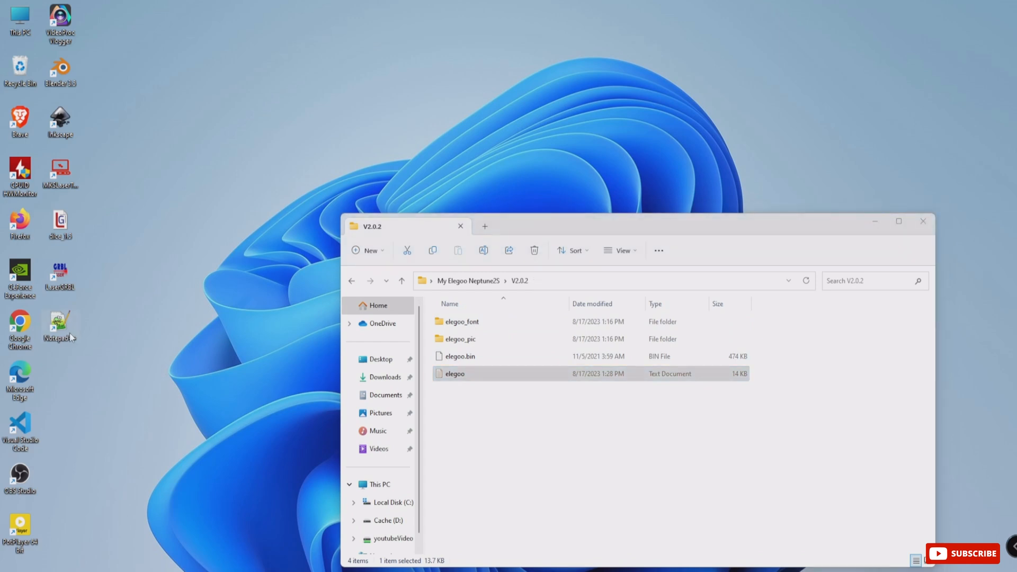
{"action": "mouse_move", "coordinate": [68, 337]}
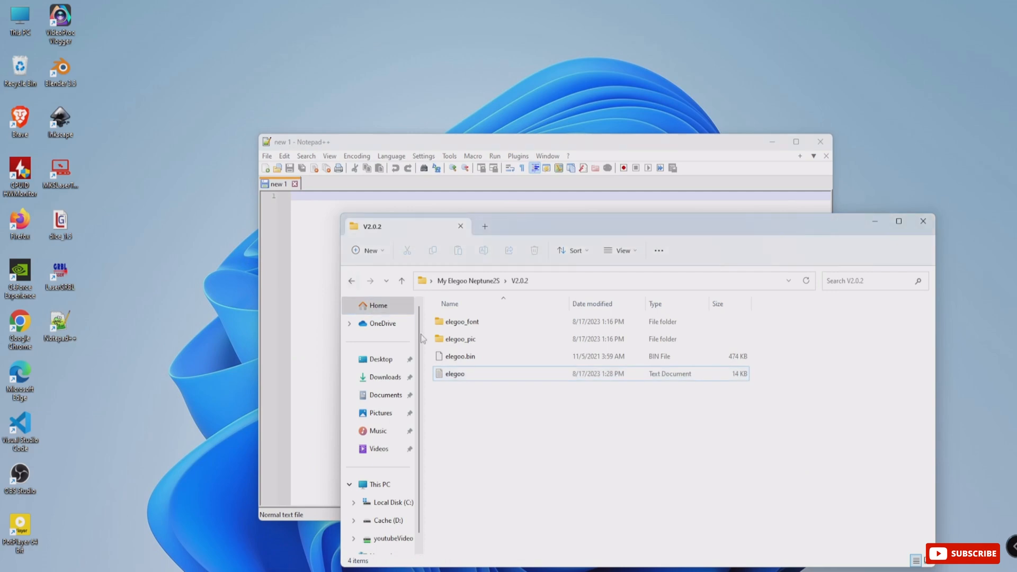
{"action": "mouse_move", "coordinate": [468, 359]}
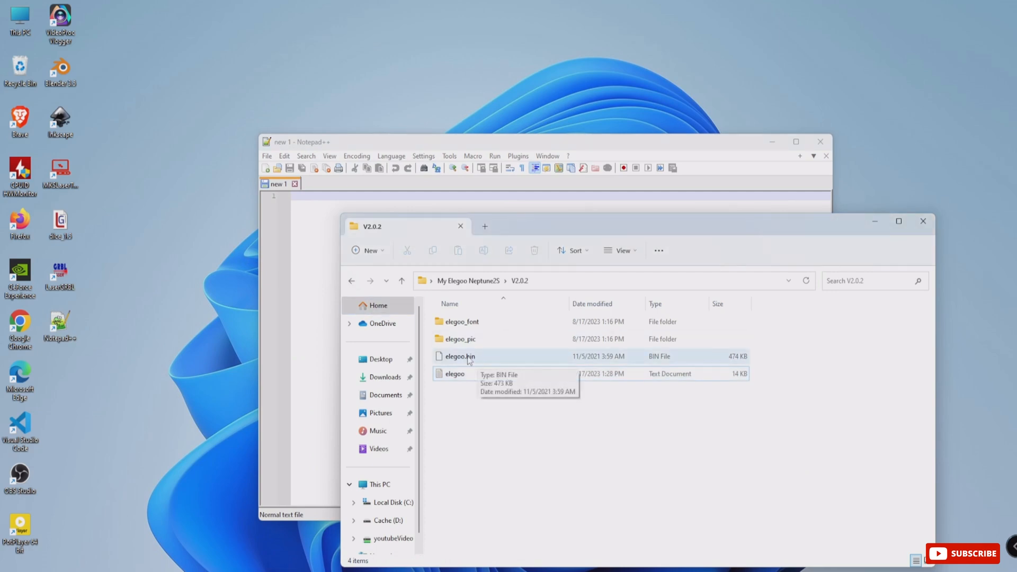
{"action": "mouse_move", "coordinate": [462, 358]}
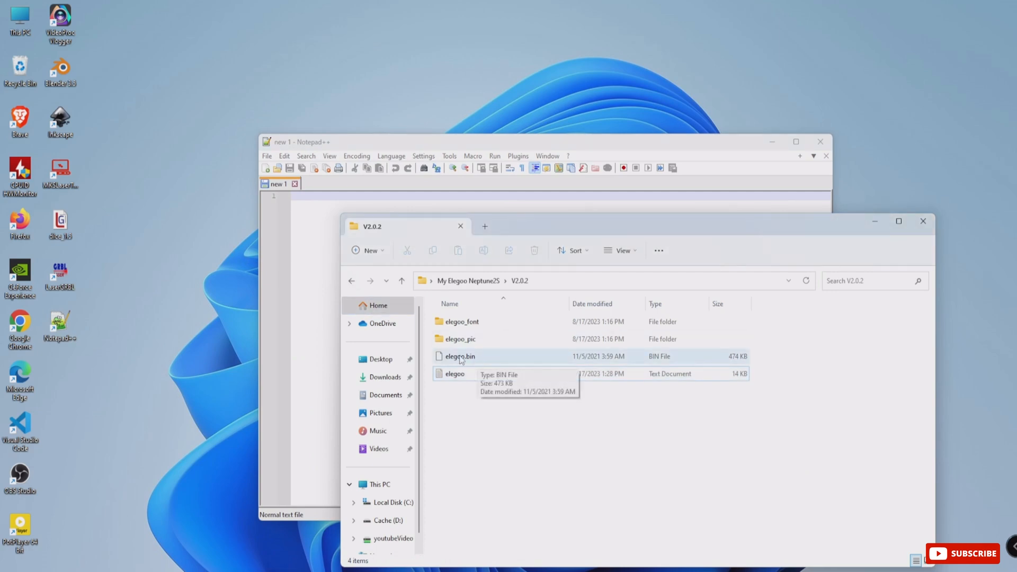
Step: Open elegoo.txt and change DISABLE_WIFI from 1 to 0 under Wifi Settings
{"action": "double_click", "coordinate": [456, 372]}
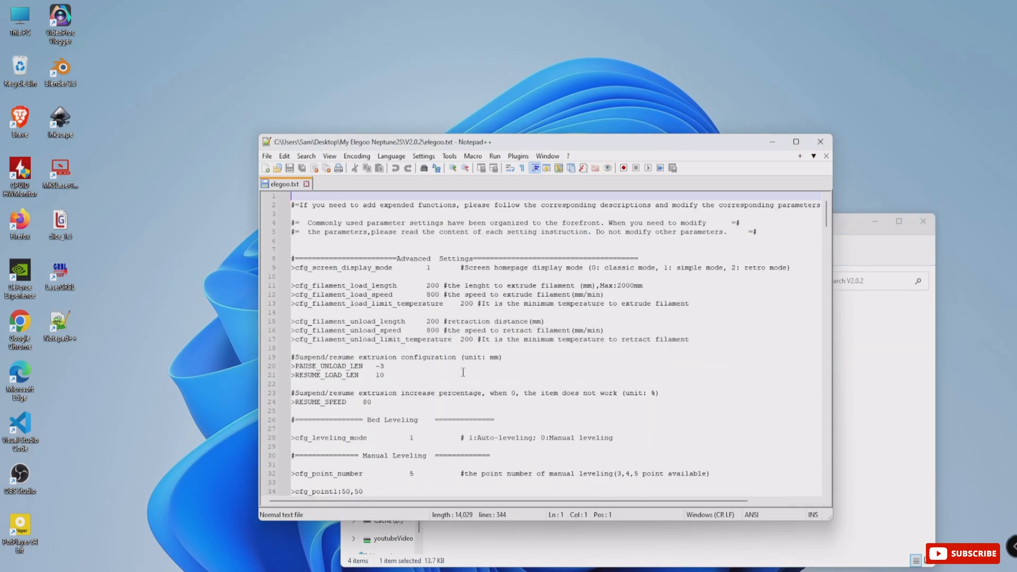
{"action": "scroll", "scroll_direction": "down", "scroll_amount": 3}
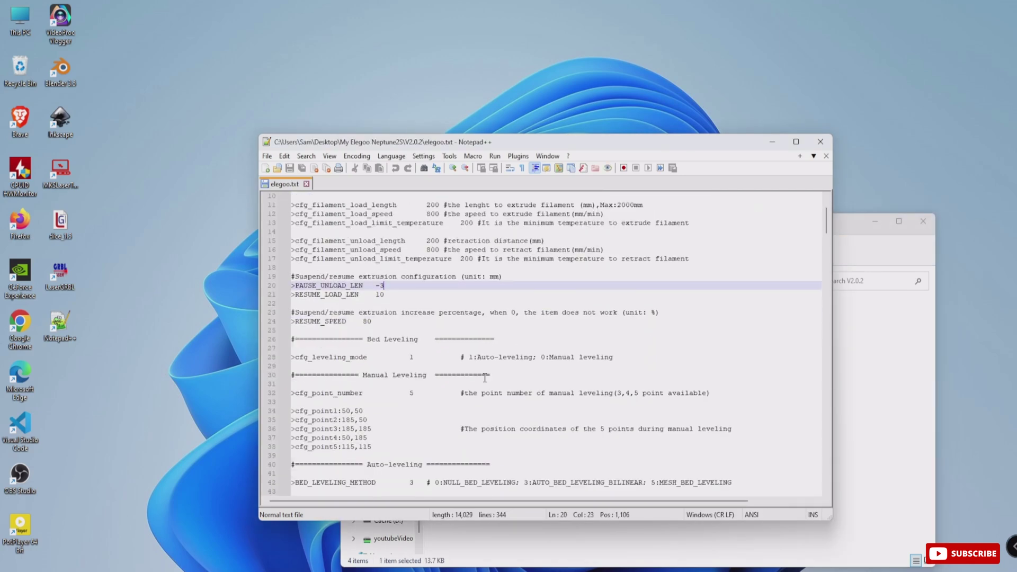
{"action": "scroll", "scroll_direction": "down", "scroll_amount": 3}
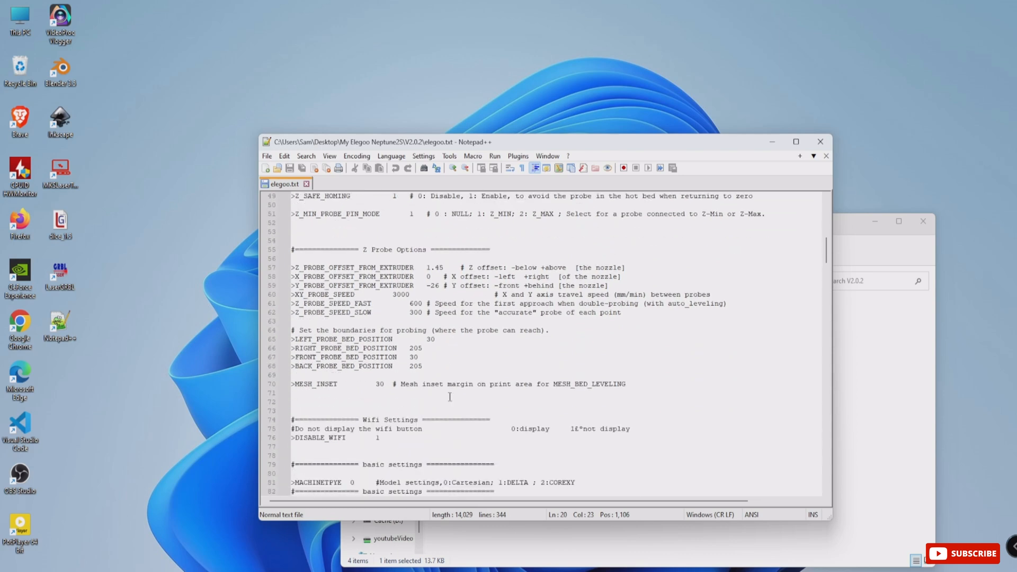
{"action": "double_click", "coordinate": [318, 384]}
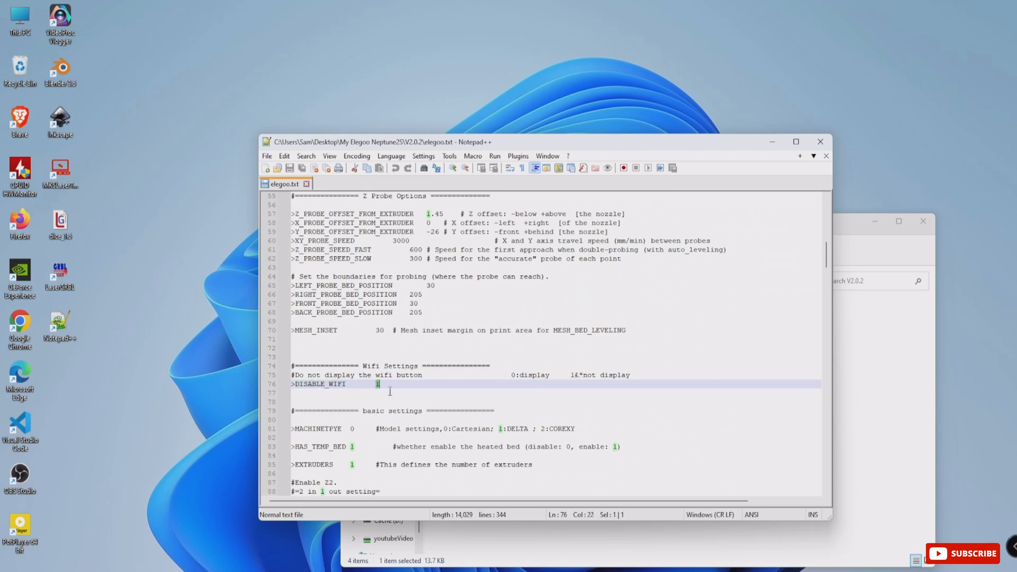
{"action": "type", "text": "0"}
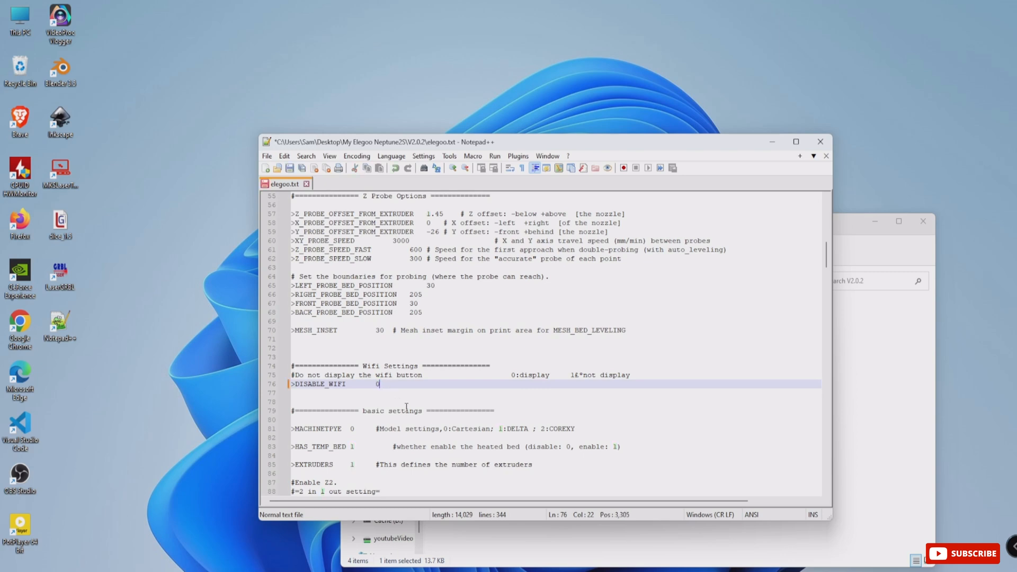
{"action": "mouse_move", "coordinate": [476, 403]}
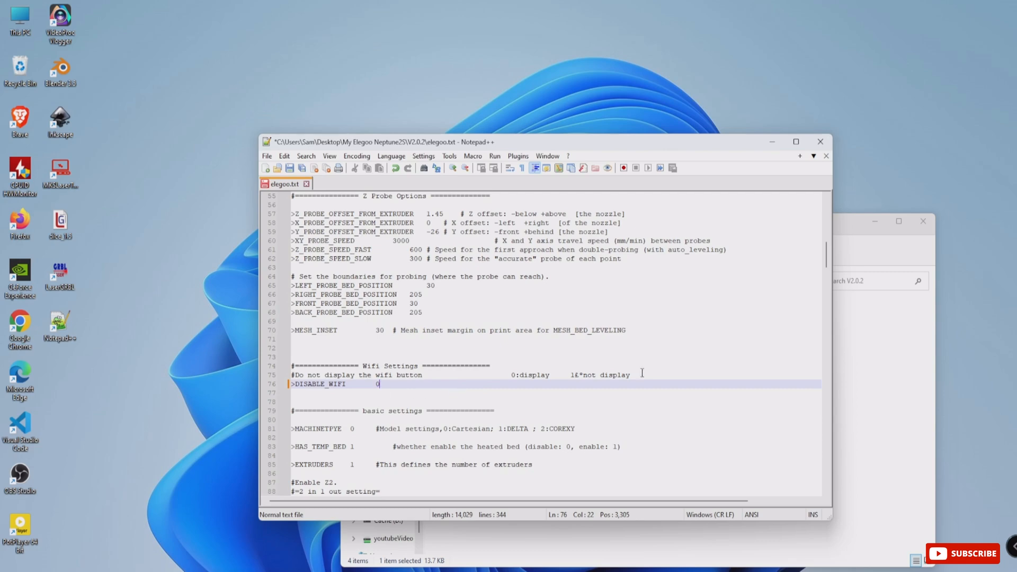
{"action": "scroll", "scroll_direction": "down", "scroll_amount": 3}
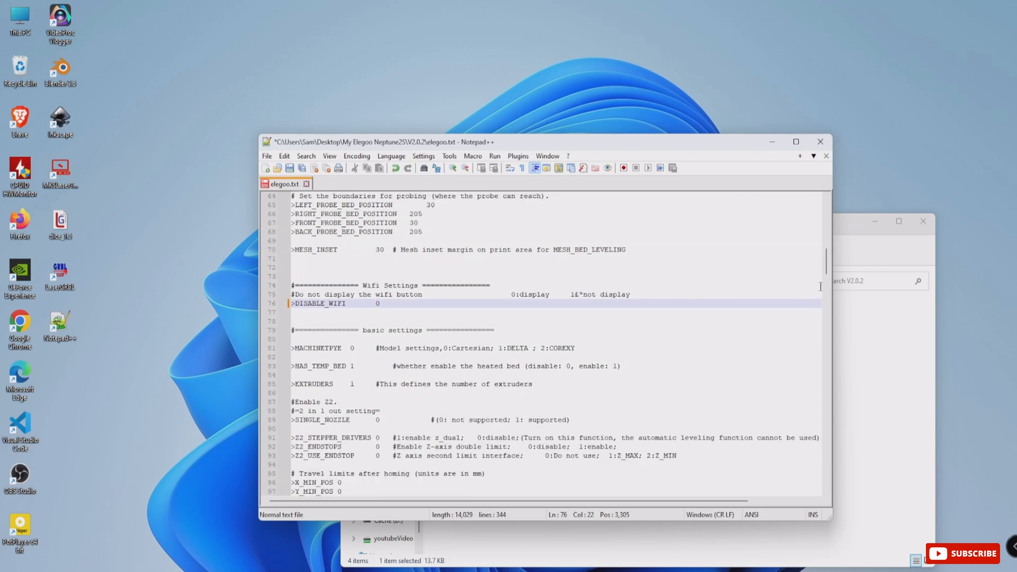
{"action": "scroll", "scroll_direction": "down", "scroll_amount": 3}
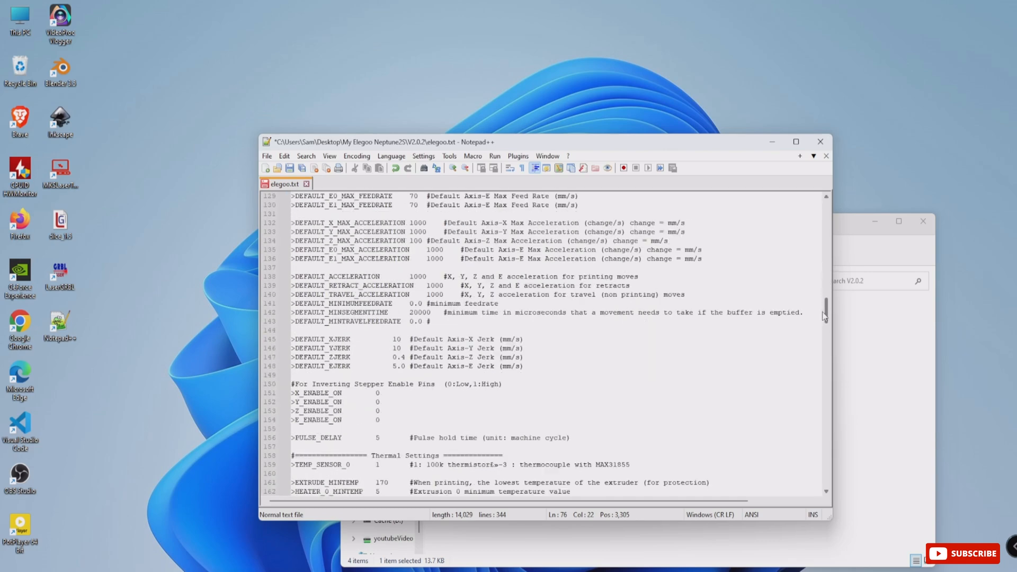
{"action": "scroll", "scroll_direction": "down", "scroll_amount": 3}
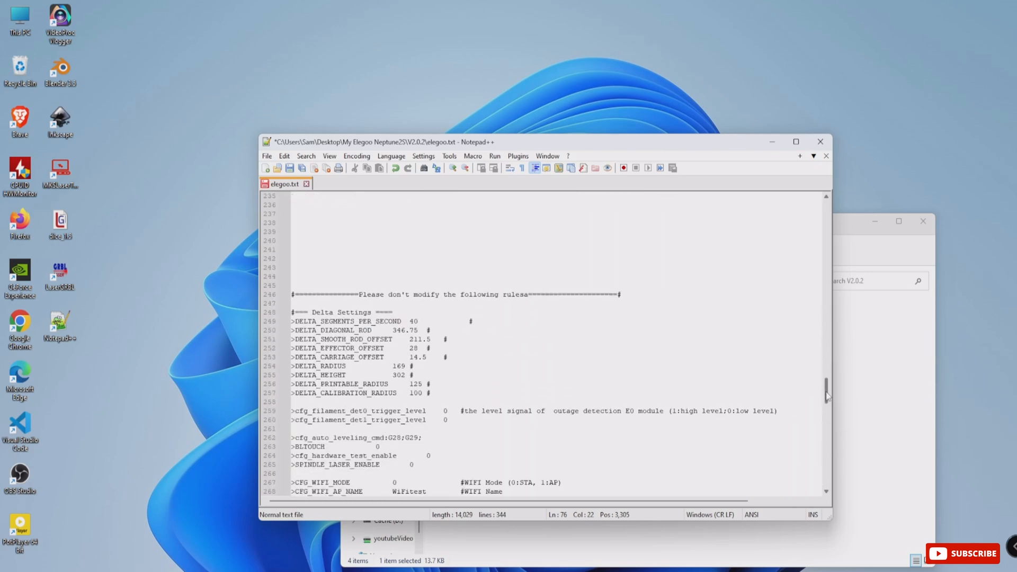
{"action": "scroll", "scroll_direction": "down", "scroll_amount": 3}
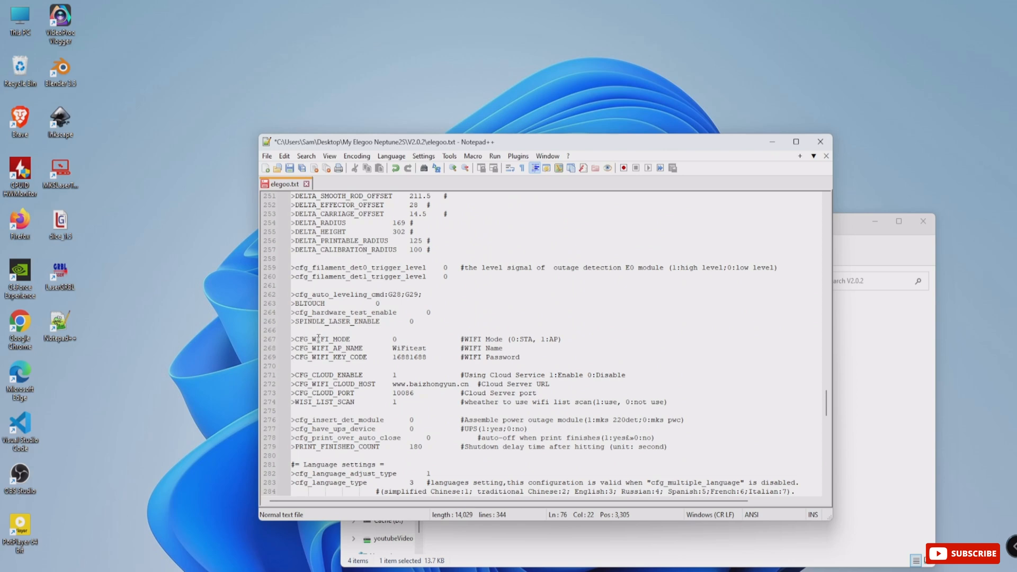
{"action": "double_click", "coordinate": [317, 339]}
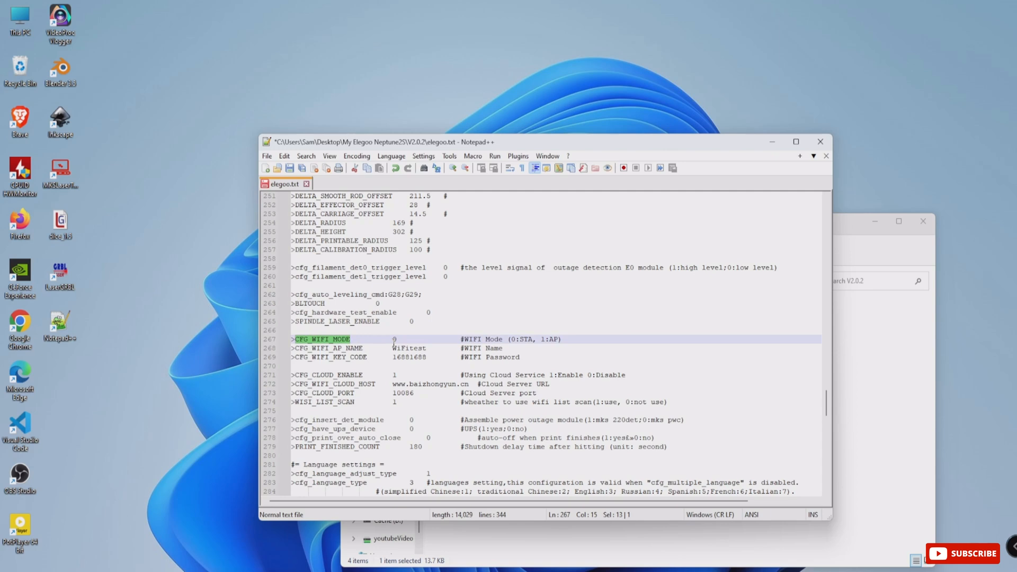
{"action": "left_click", "coordinate": [553, 339]}
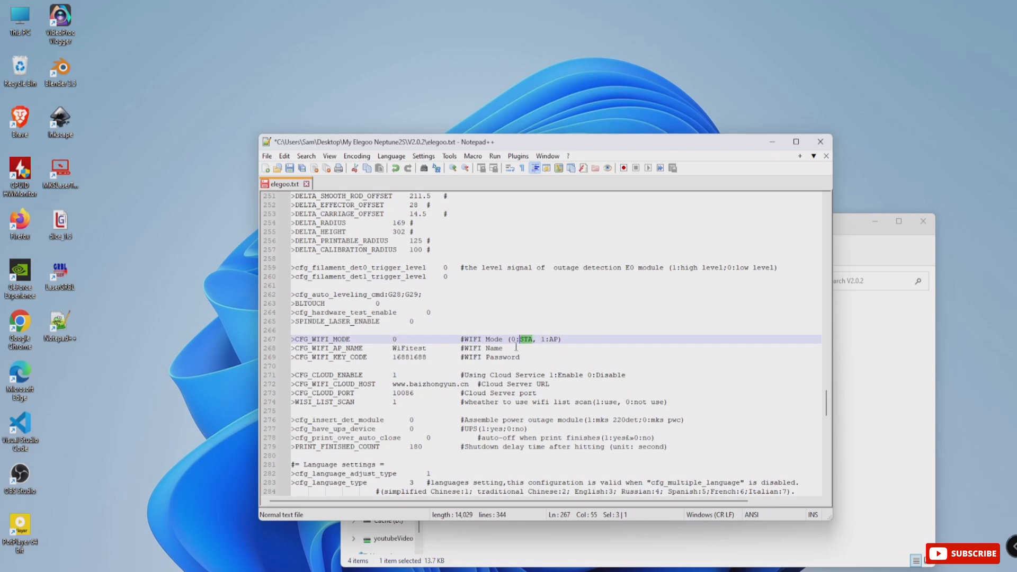
{"action": "mouse_move", "coordinate": [437, 353]}
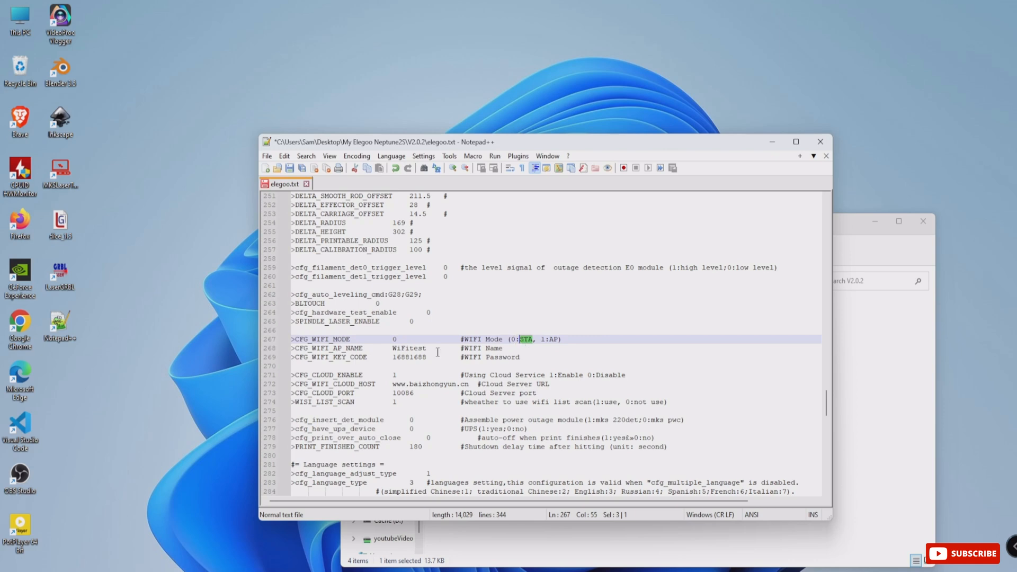
{"action": "double_click", "coordinate": [409, 348]}
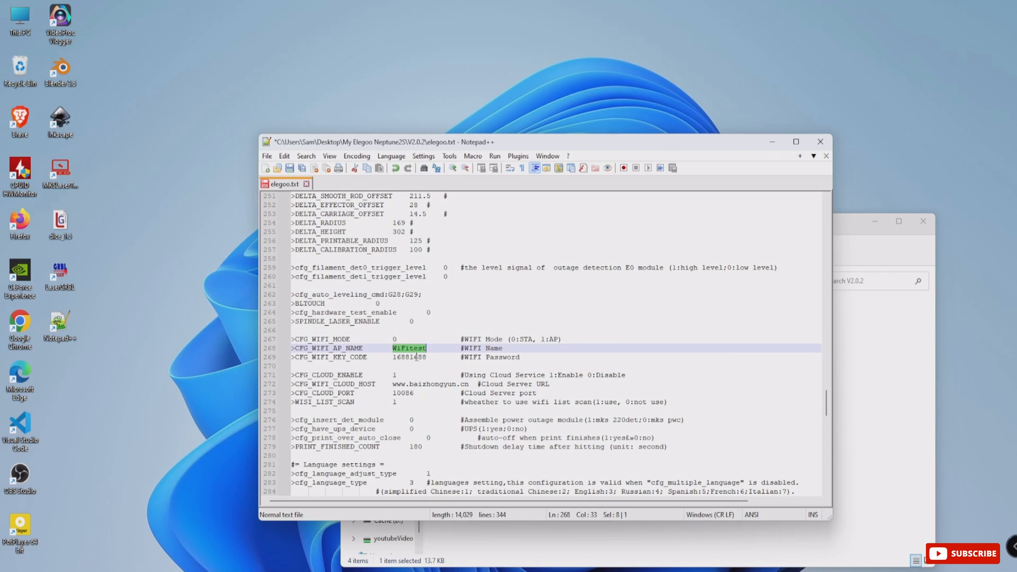
{"action": "mouse_move", "coordinate": [429, 366]}
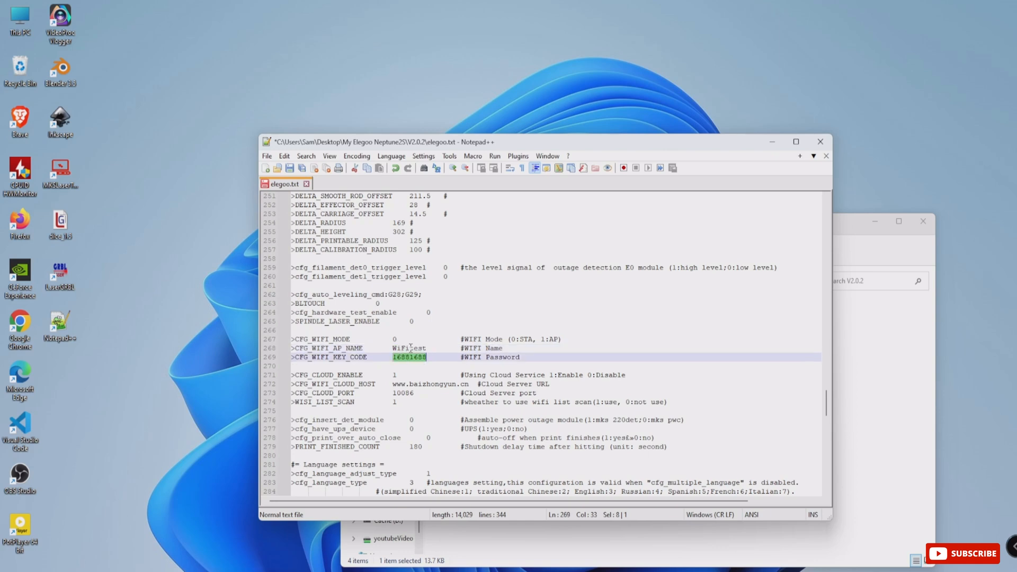
{"action": "mouse_move", "coordinate": [551, 343]}
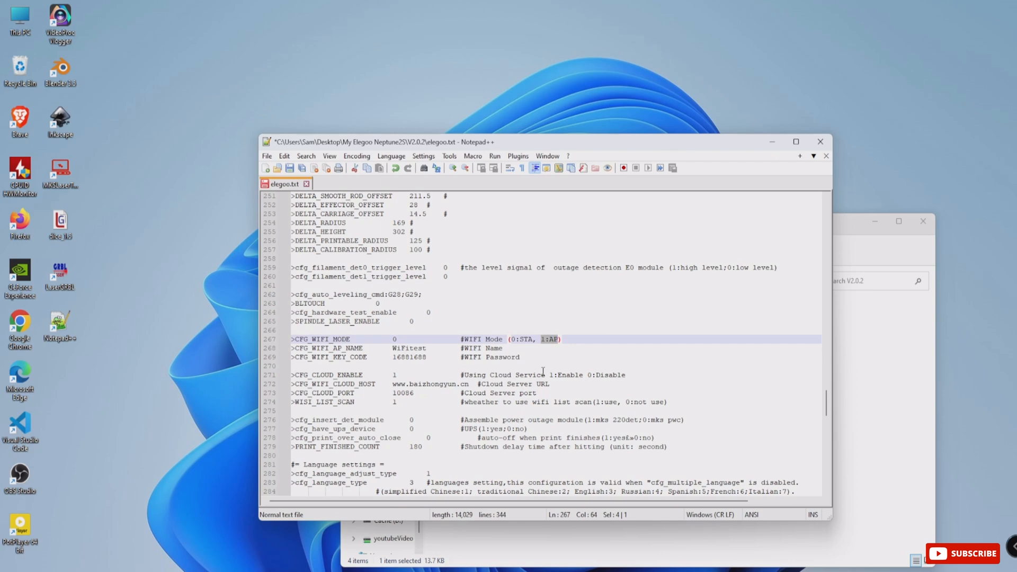
{"action": "mouse_move", "coordinate": [500, 325]}
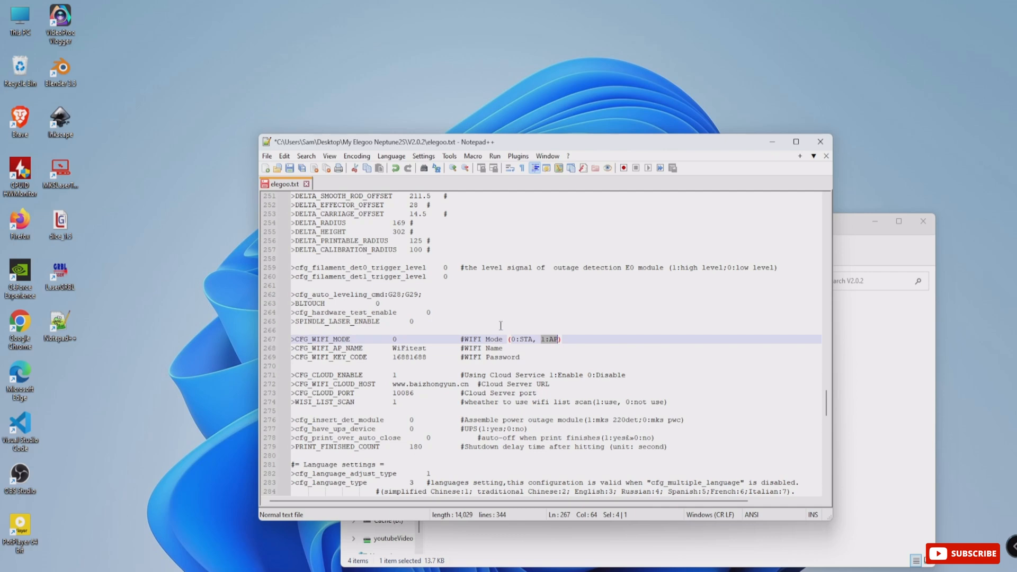
{"action": "left_click", "coordinate": [398, 339]}
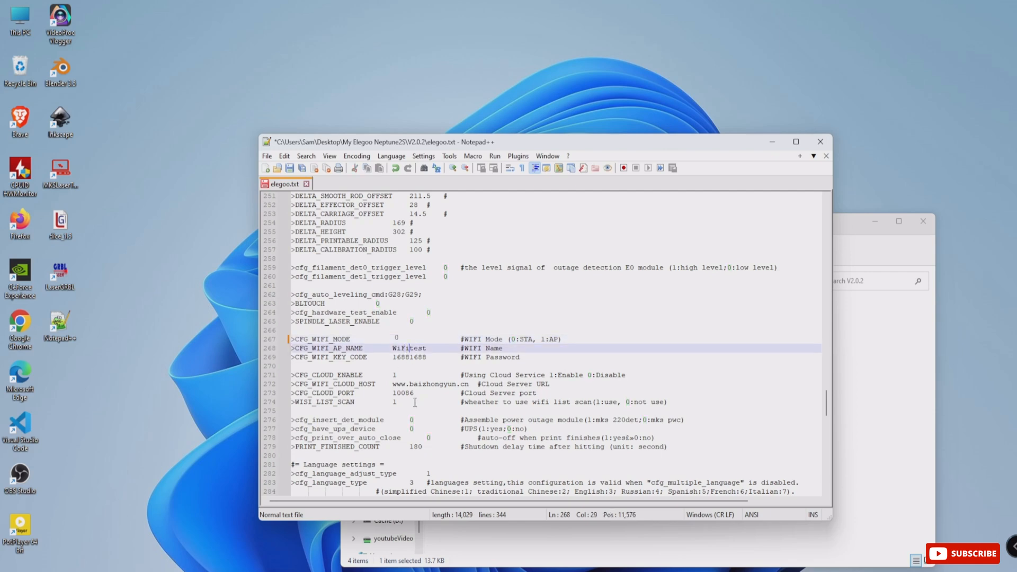
{"action": "key", "text": "Backspace"}
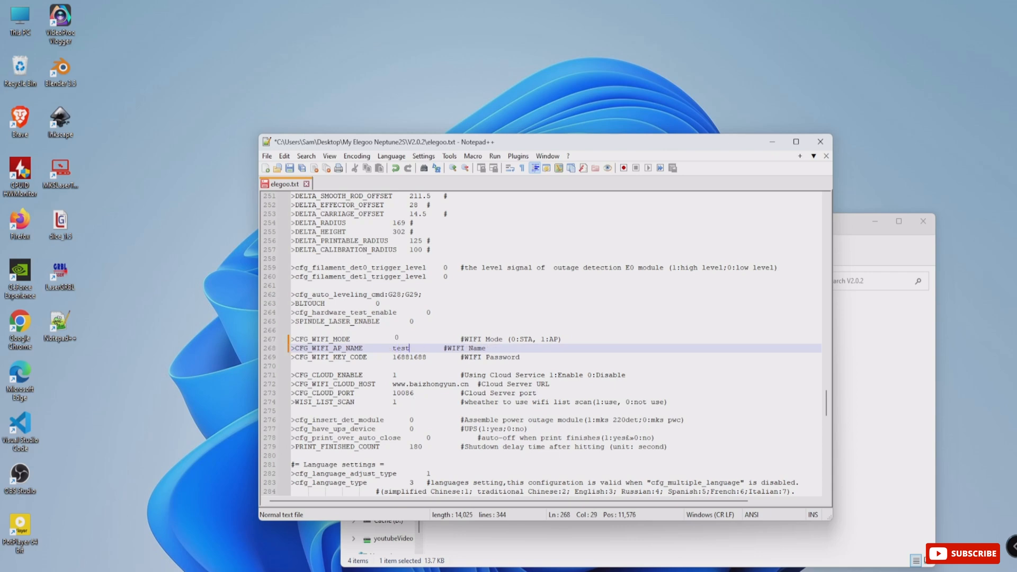
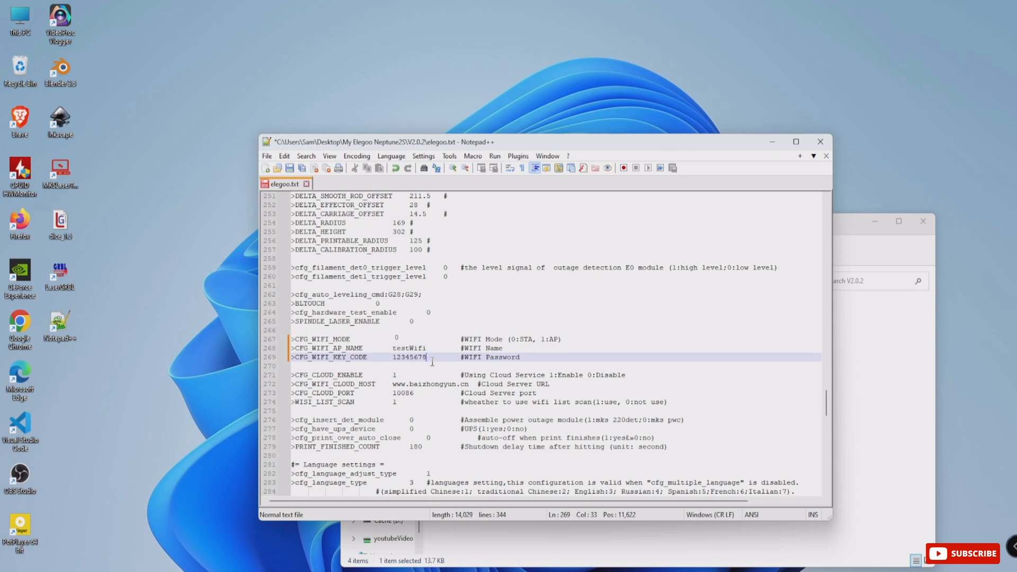
{"action": "mouse_move", "coordinate": [443, 372]}
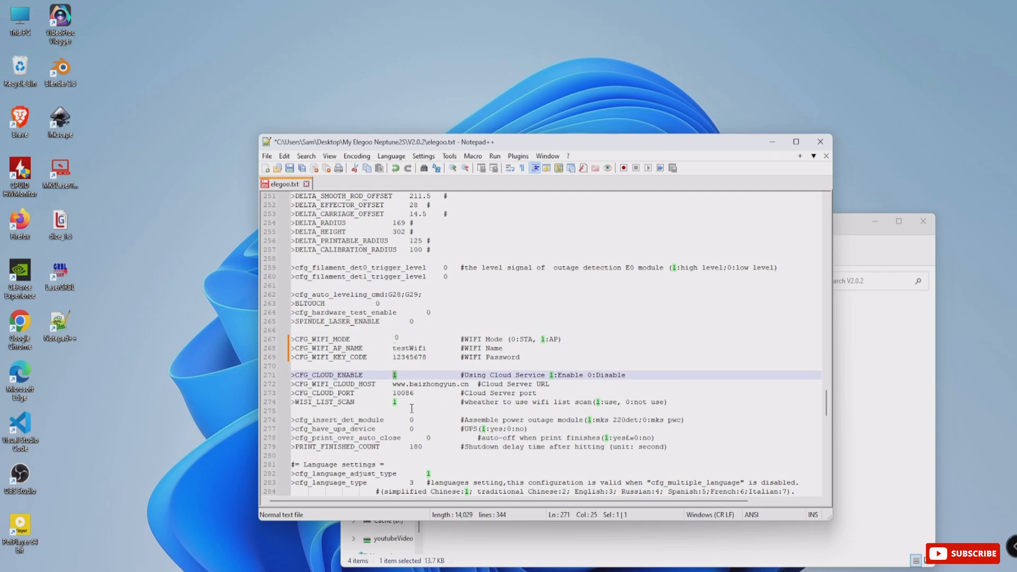
Step: Set CFG_CLOUD_ENABLE and WISI_LIST_SCAN both to 0 and save elegoo.txt
{"action": "type", "text": "0"}
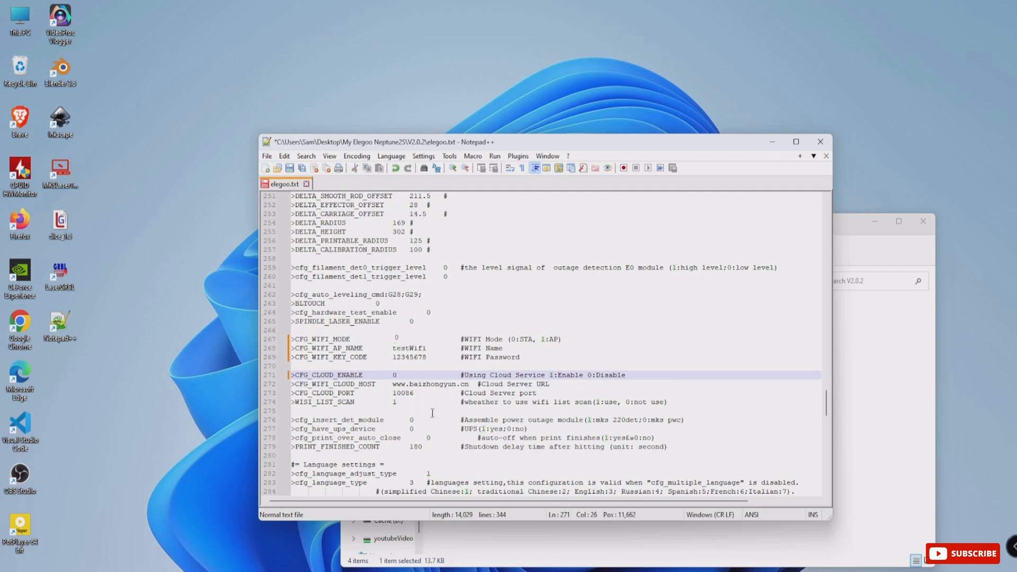
{"action": "left_click", "coordinate": [394, 403]}
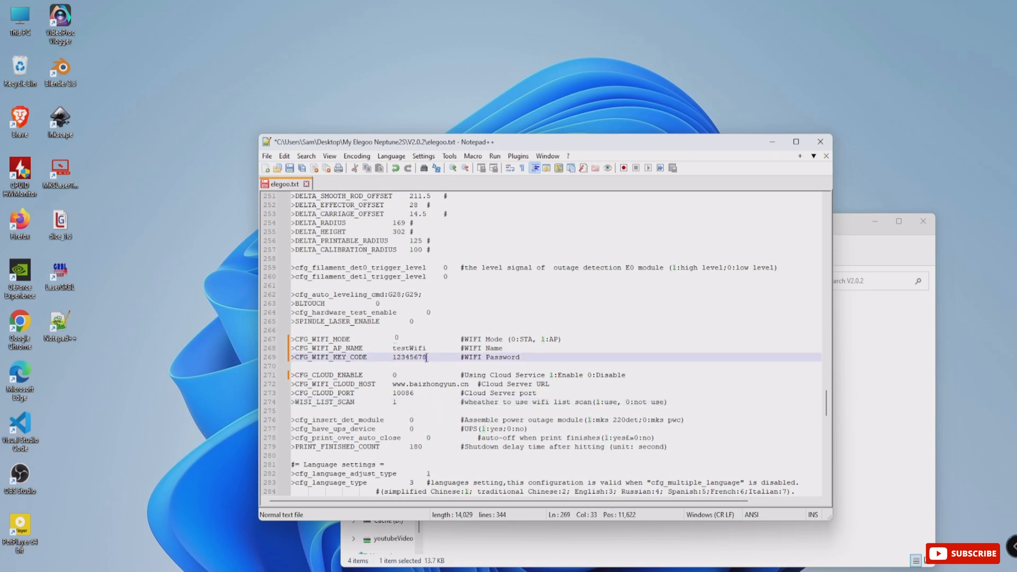
{"action": "left_click_drag", "start_coordinate": [397, 348], "coordinate": [427, 357]}
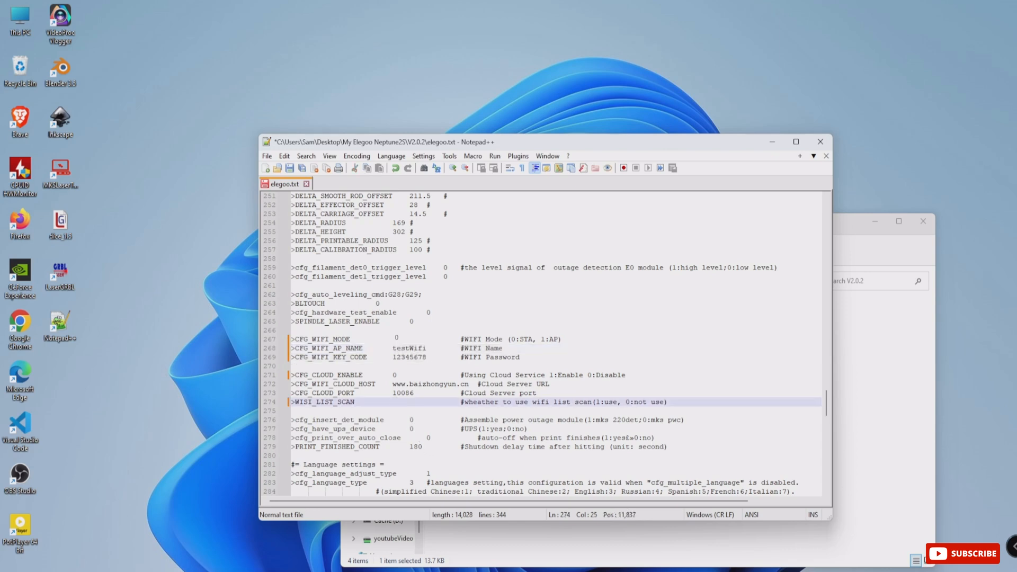
{"action": "type", "text": "0"}
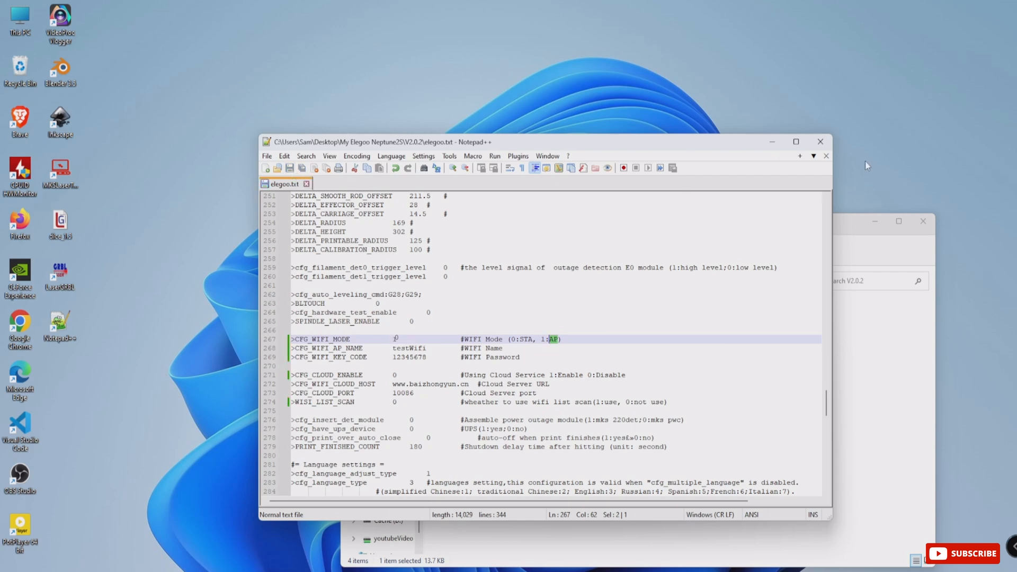
Step: Return to the V2.0.2 folder in File Explorer with the edited elegoo text file listed
{"action": "right_click", "coordinate": [451, 373]}
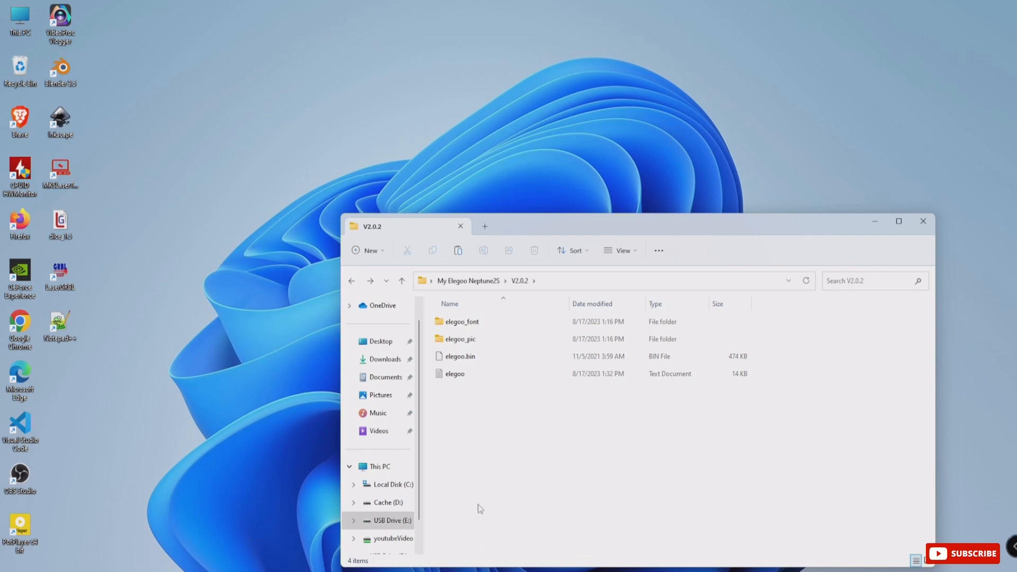
{"action": "right_click", "coordinate": [451, 373]}
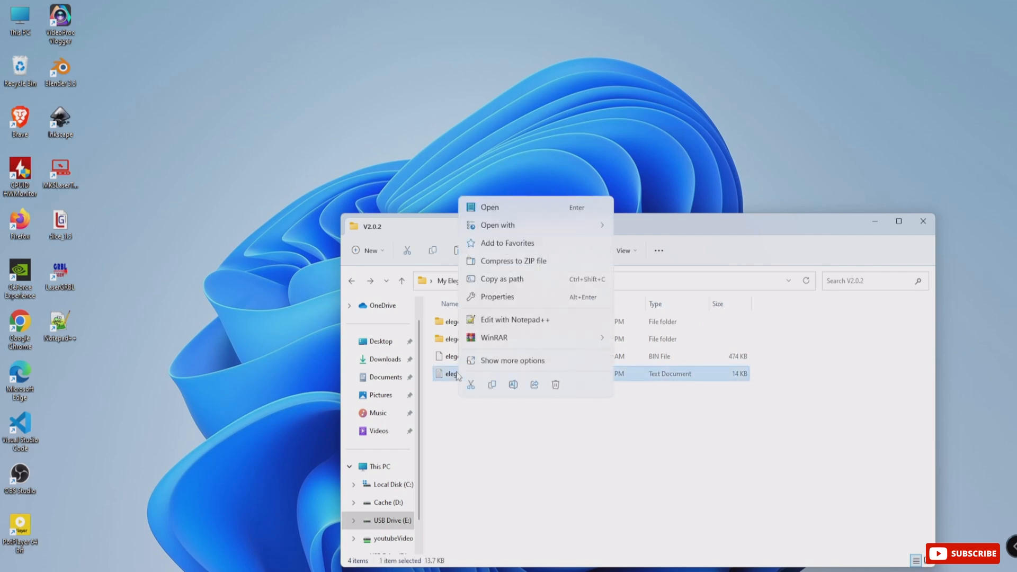
{"action": "mouse_move", "coordinate": [491, 384]}
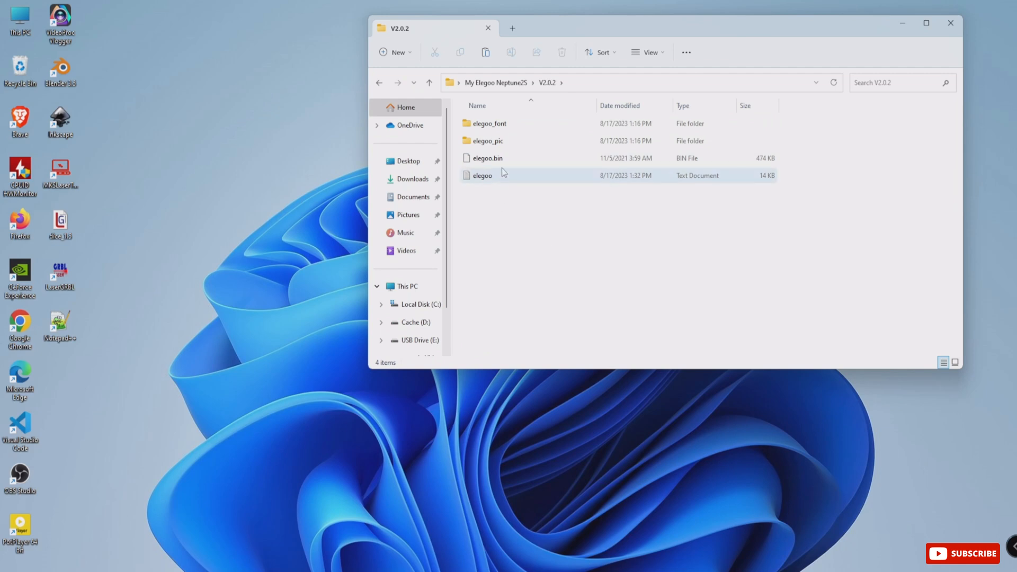
{"action": "left_click", "coordinate": [528, 226]}
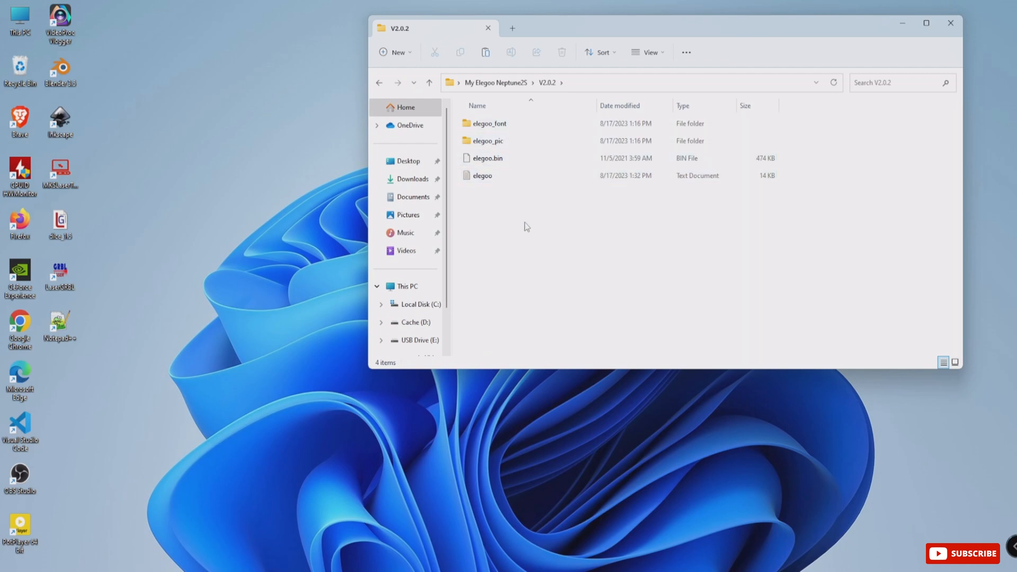
{"action": "mouse_move", "coordinate": [506, 212]}
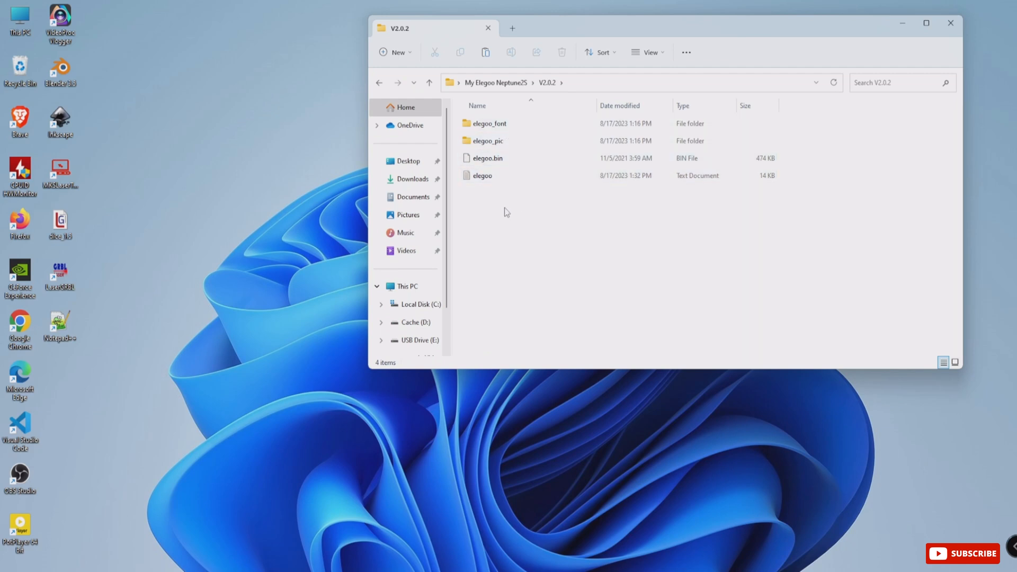
{"action": "mouse_move", "coordinate": [533, 231]}
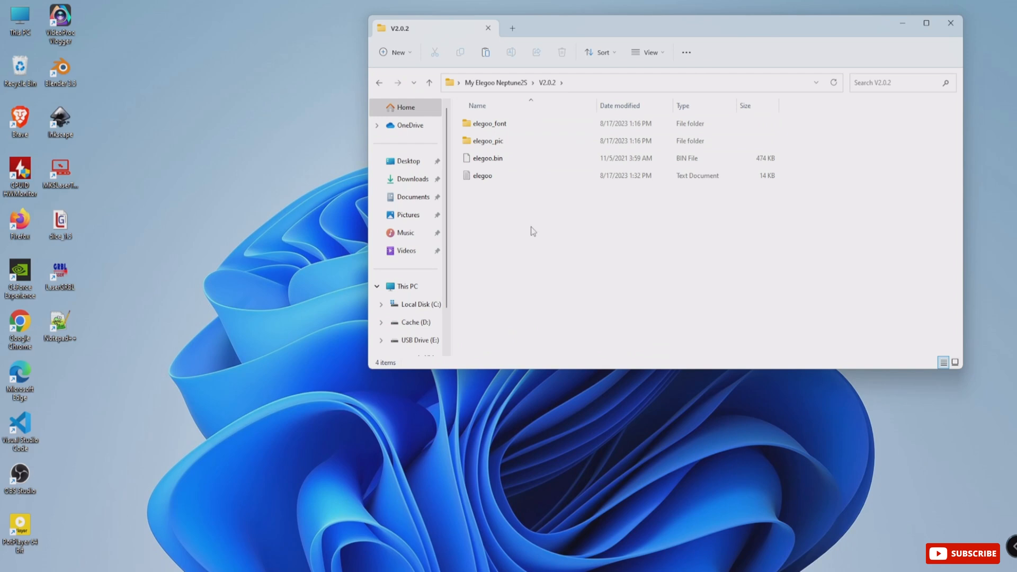
{"action": "mouse_move", "coordinate": [609, 265]}
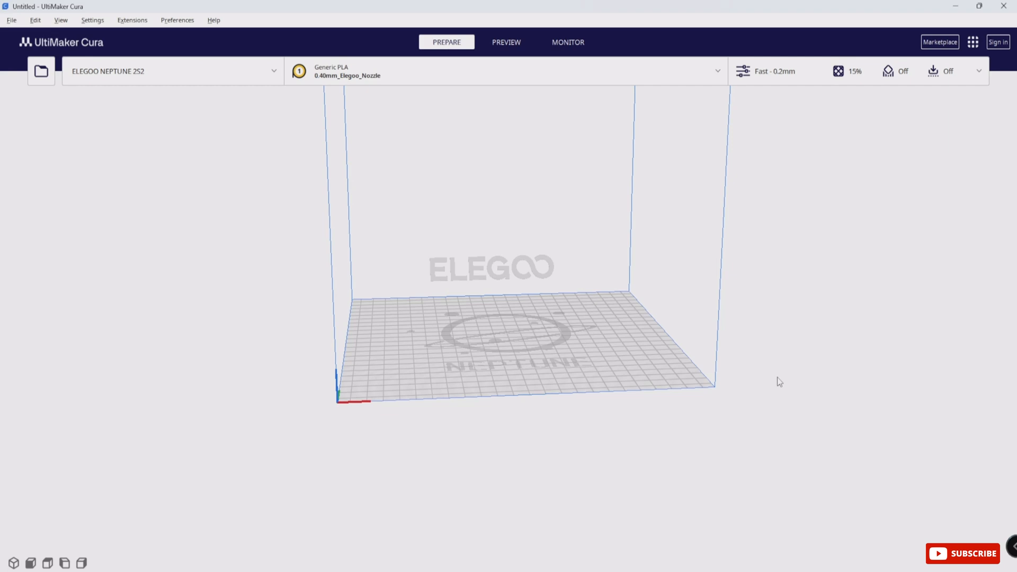
{"action": "mouse_move", "coordinate": [780, 377]}
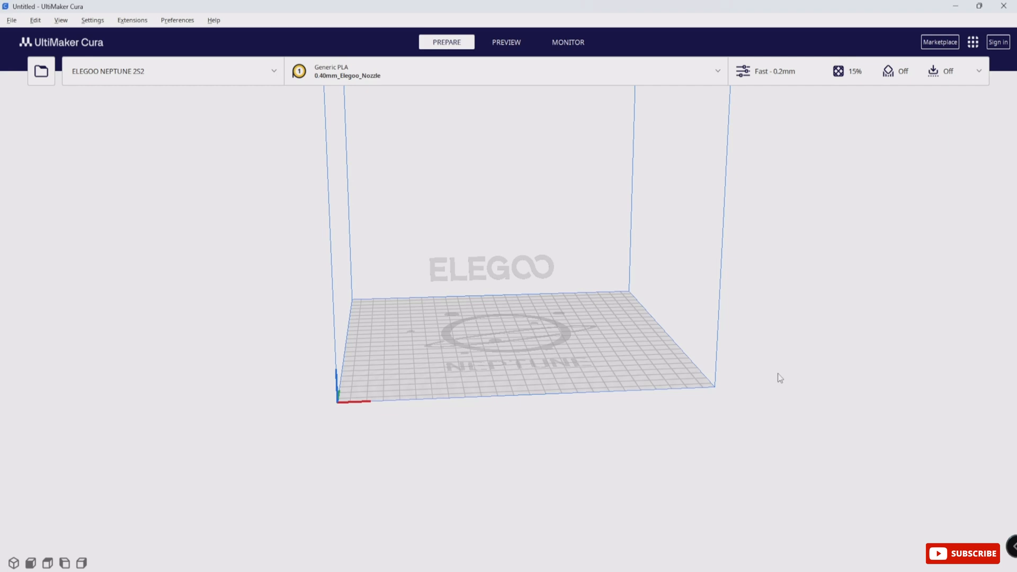
{"action": "mouse_move", "coordinate": [223, 28]}
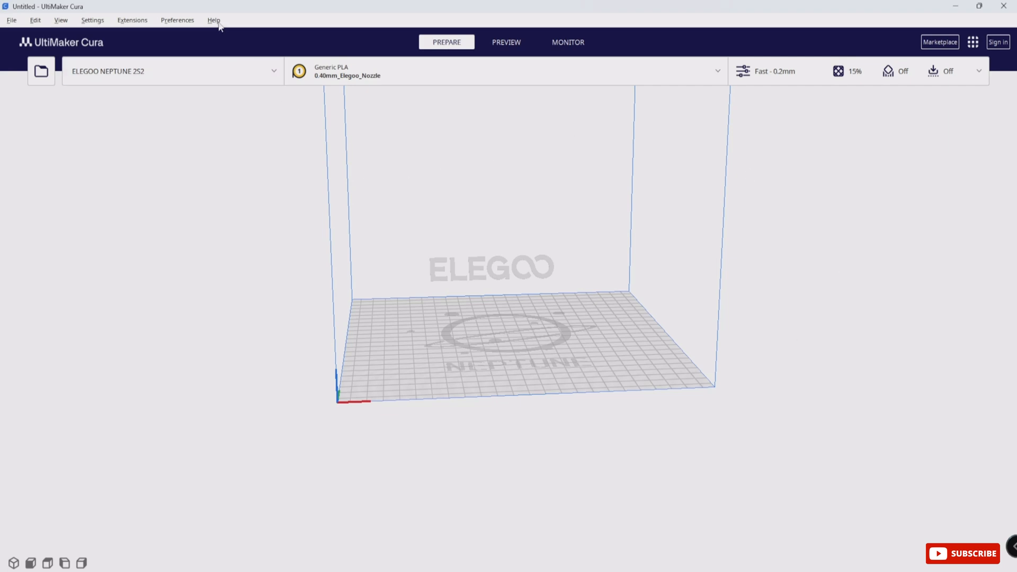
{"action": "left_click", "coordinate": [214, 20]}
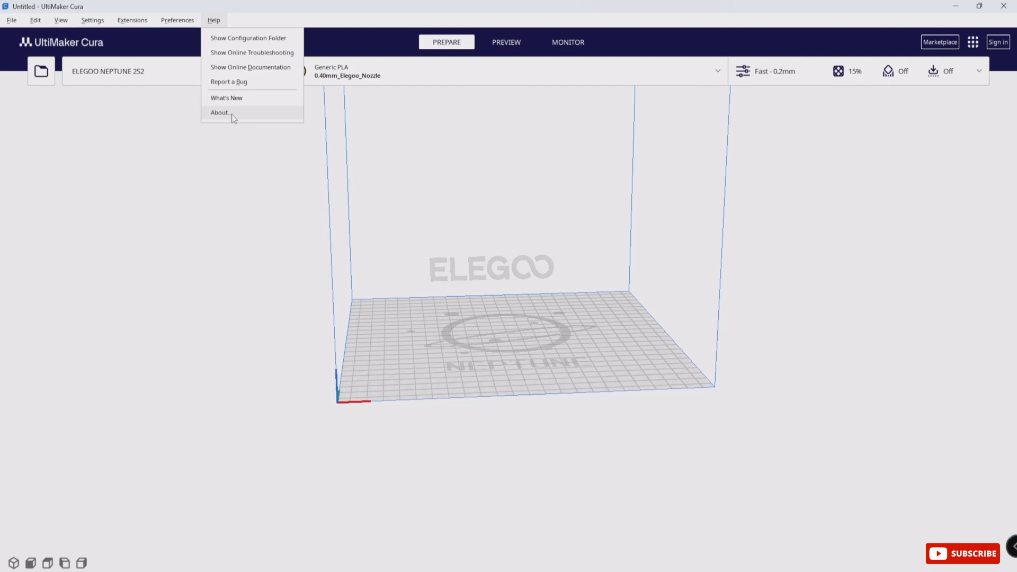
{"action": "left_click", "coordinate": [218, 112]}
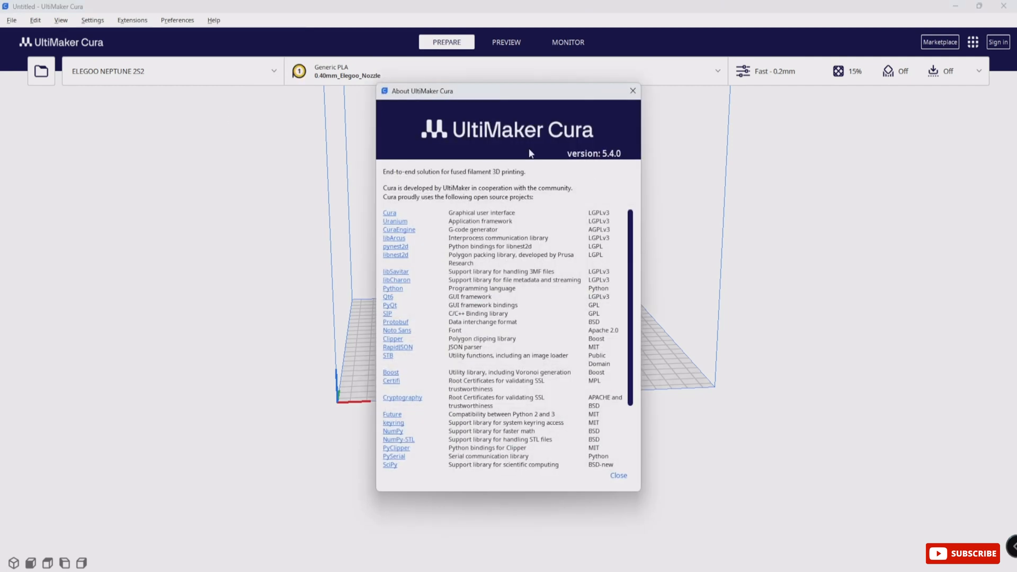
{"action": "mouse_move", "coordinate": [612, 163]}
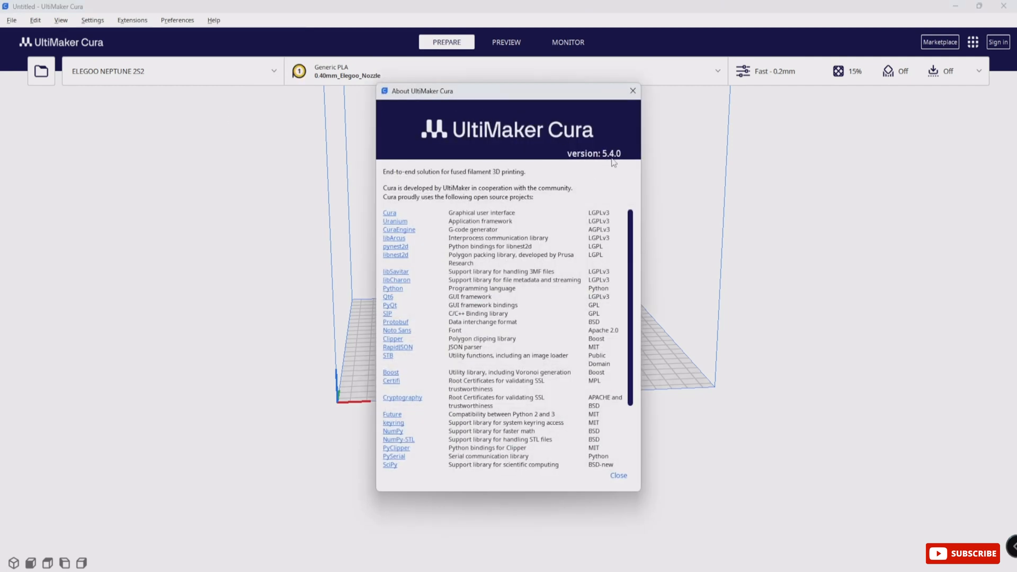
{"action": "mouse_move", "coordinate": [647, 98]}
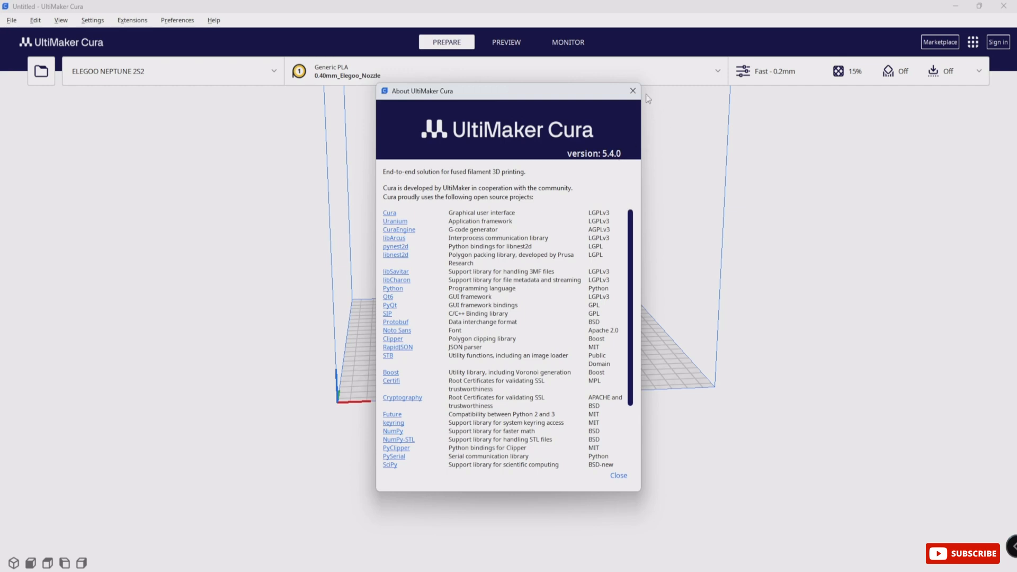
{"action": "left_click", "coordinate": [633, 90]}
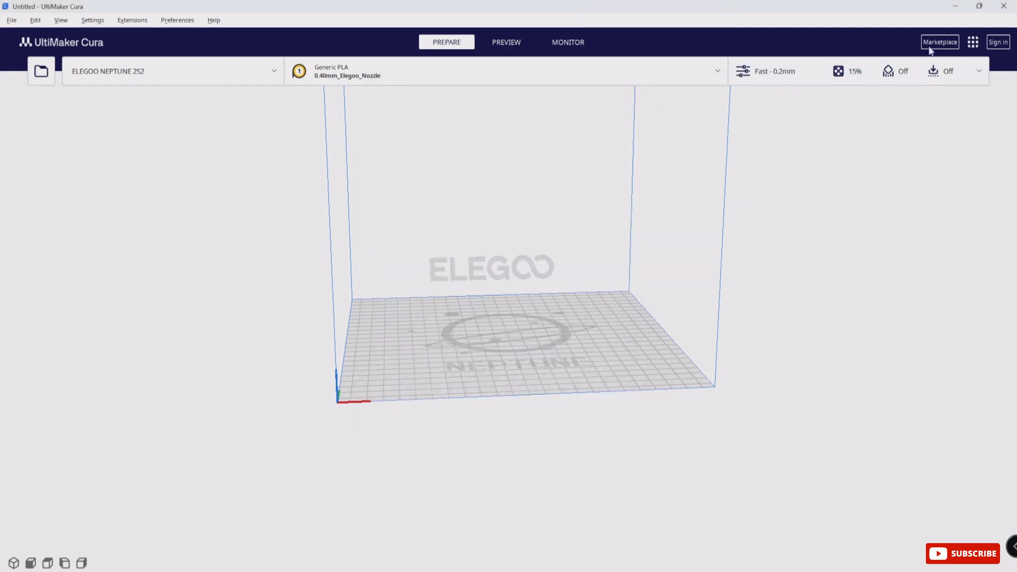
{"action": "mouse_move", "coordinate": [924, 88]}
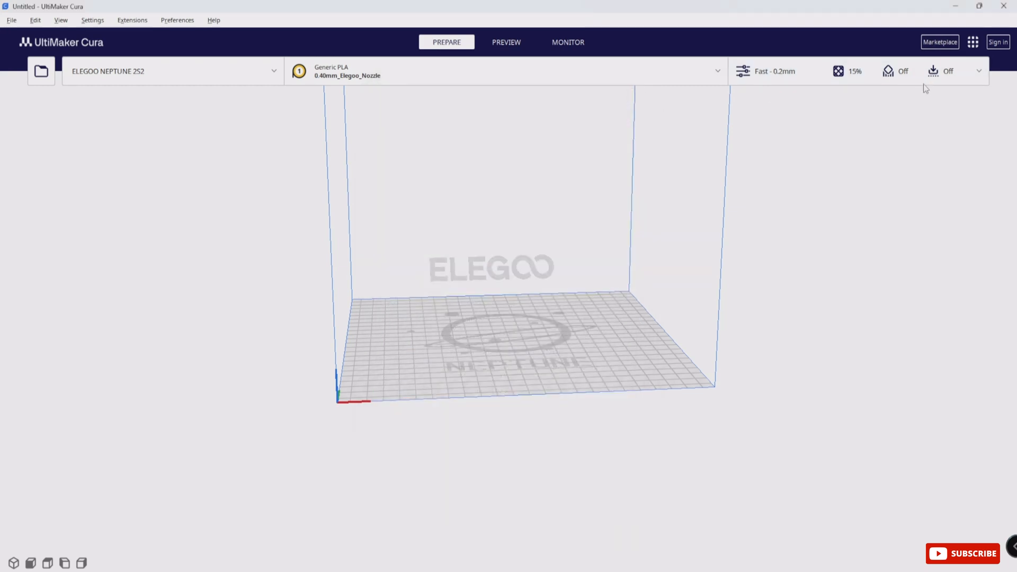
Step: Find the MKS Wifi Plugin in Cura's Marketplace by searching 'wif'
{"action": "left_click", "coordinate": [941, 42]}
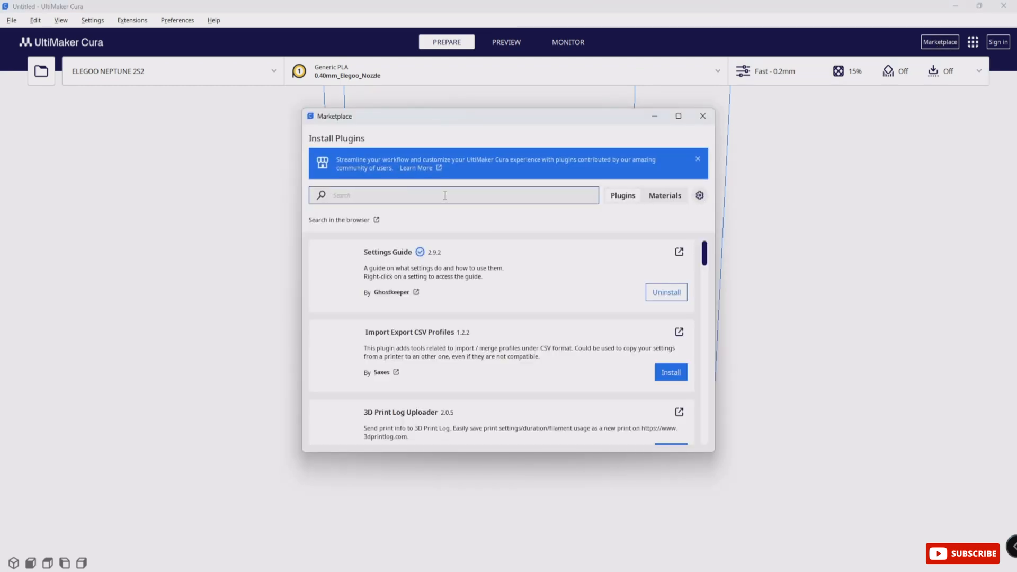
{"action": "type", "text": "wifi"}
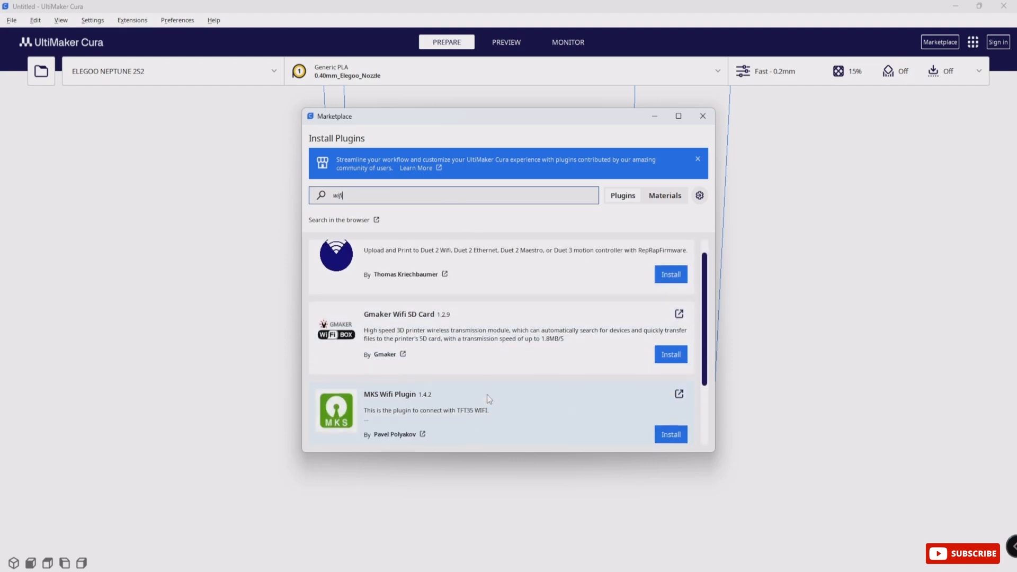
{"action": "scroll", "scroll_direction": "down", "scroll_amount": 3}
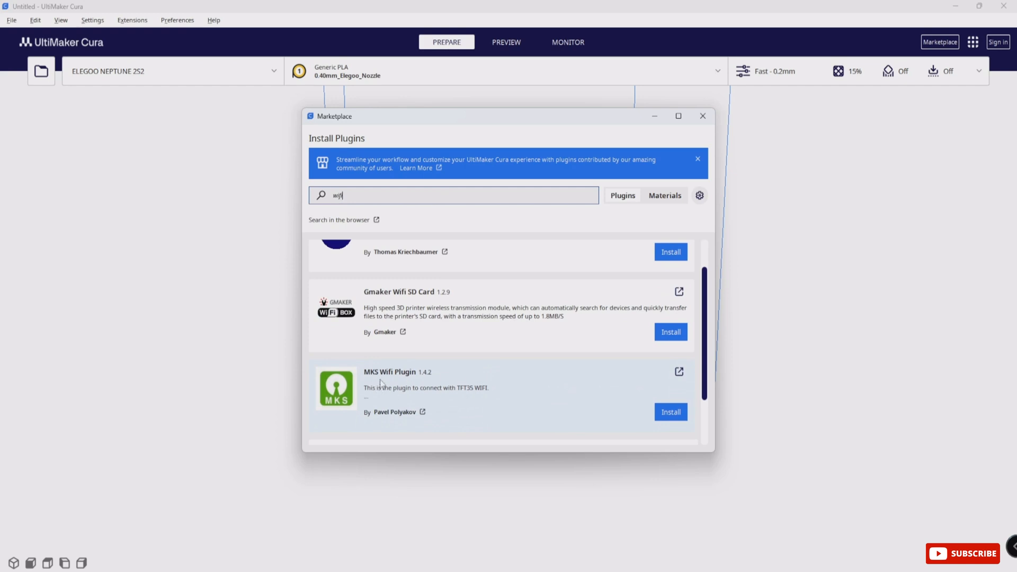
{"action": "left_click", "coordinate": [671, 411]}
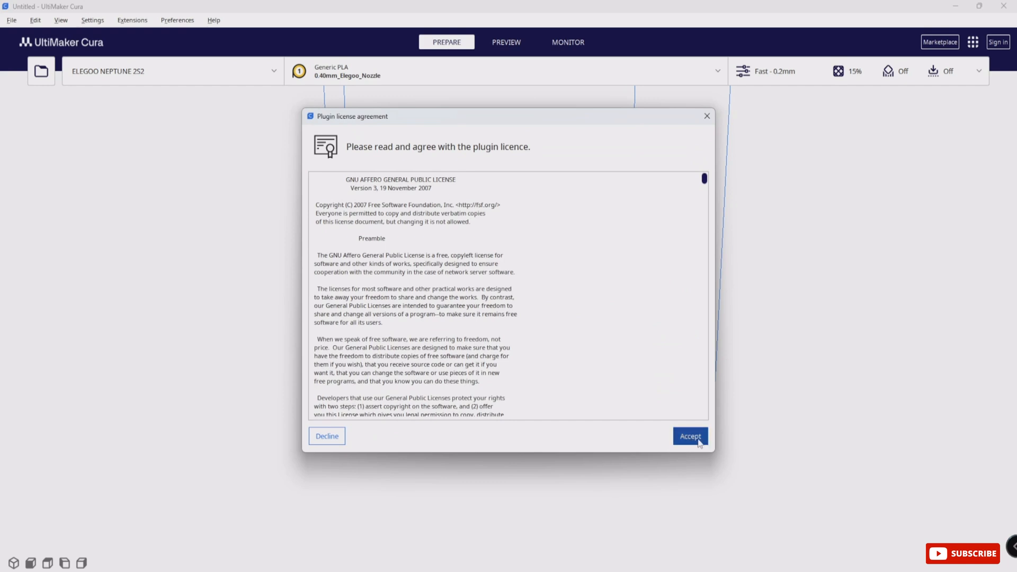
Step: Accept the MKS Wifi Plugin licence and quit Cura so the plugin installs
{"action": "left_click", "coordinate": [691, 437]}
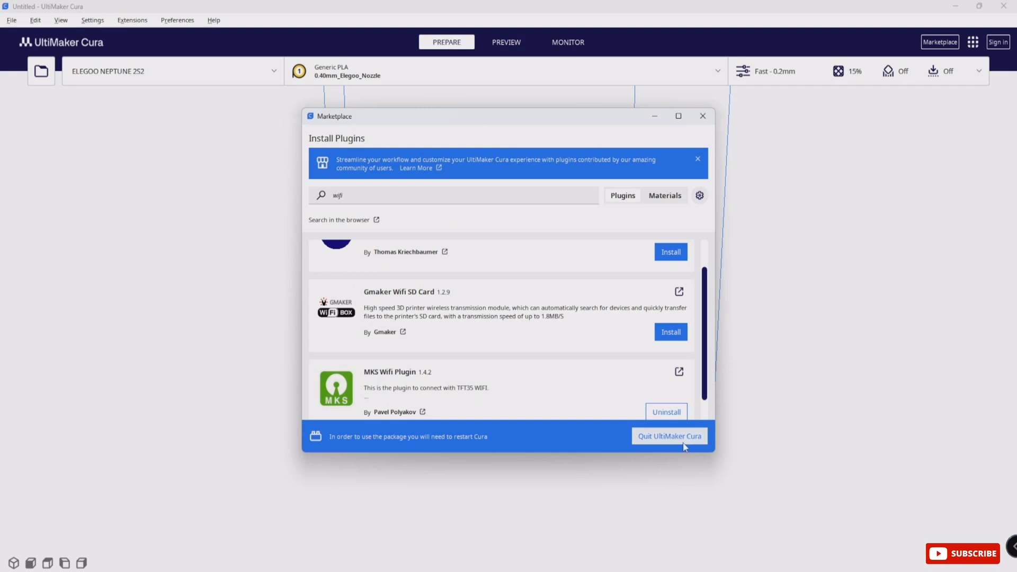
{"action": "mouse_move", "coordinate": [669, 445]}
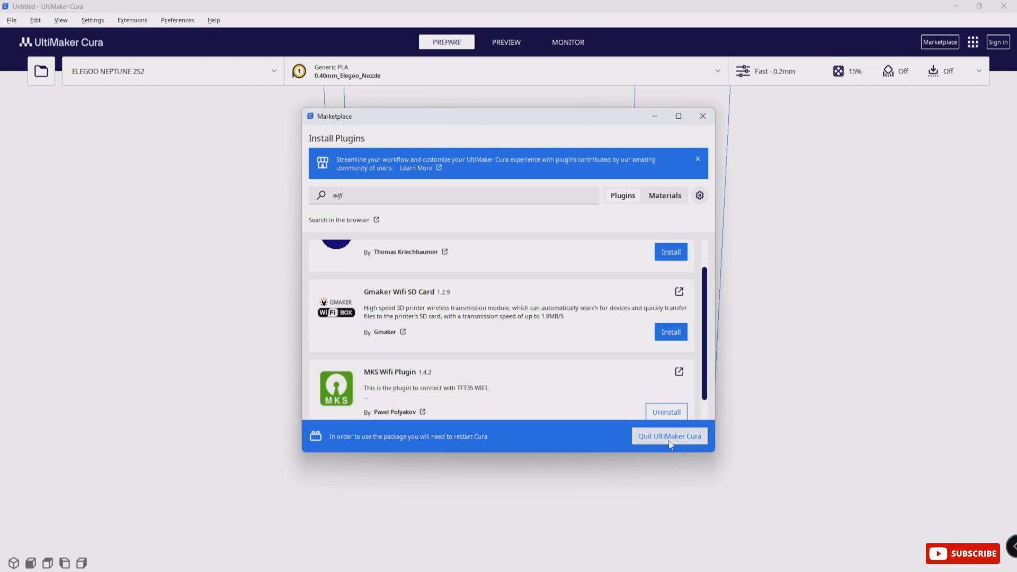
{"action": "left_click", "coordinate": [670, 437]}
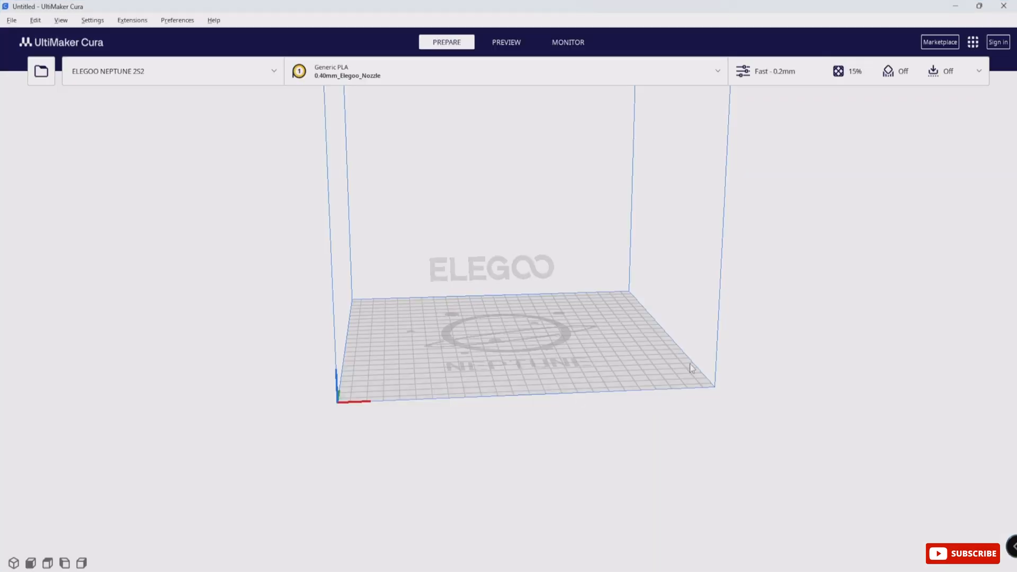
{"action": "mouse_move", "coordinate": [163, 119]}
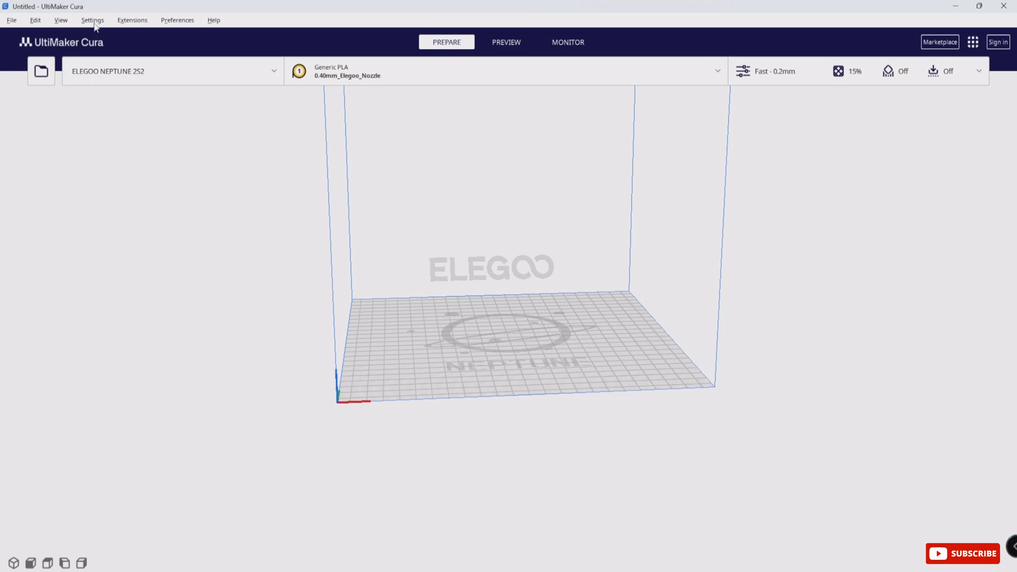
Step: Open Manage Printers preferences for the ELEGOO NEPTUNE 2S2 after restarting Cura
{"action": "left_click", "coordinate": [94, 20]}
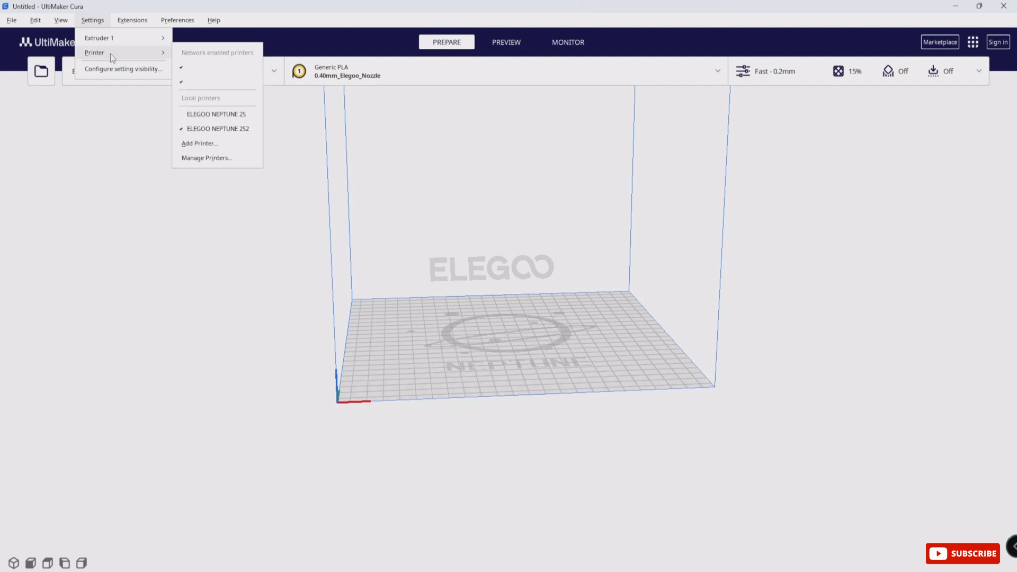
{"action": "mouse_move", "coordinate": [165, 73]}
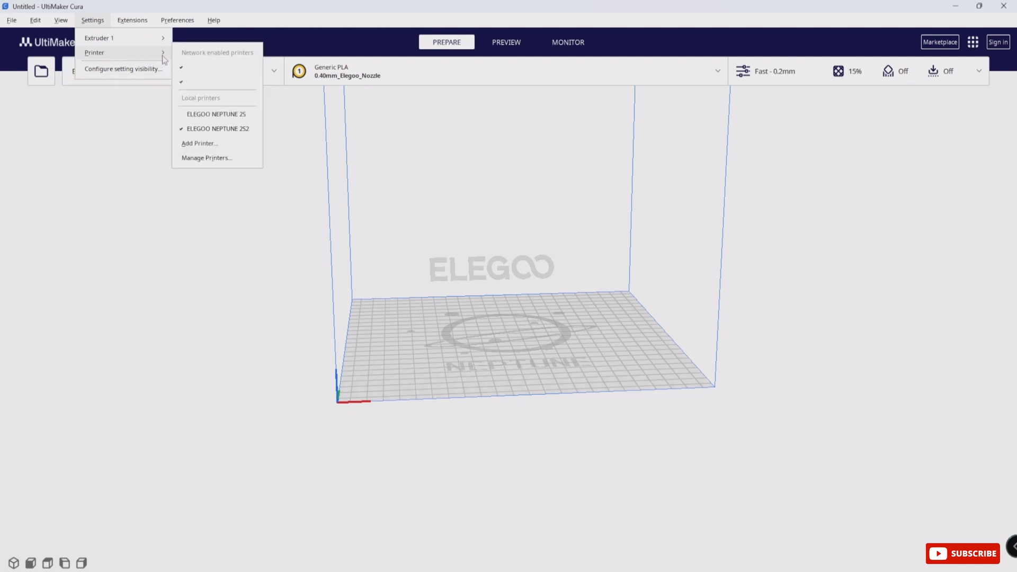
{"action": "mouse_move", "coordinate": [227, 161]}
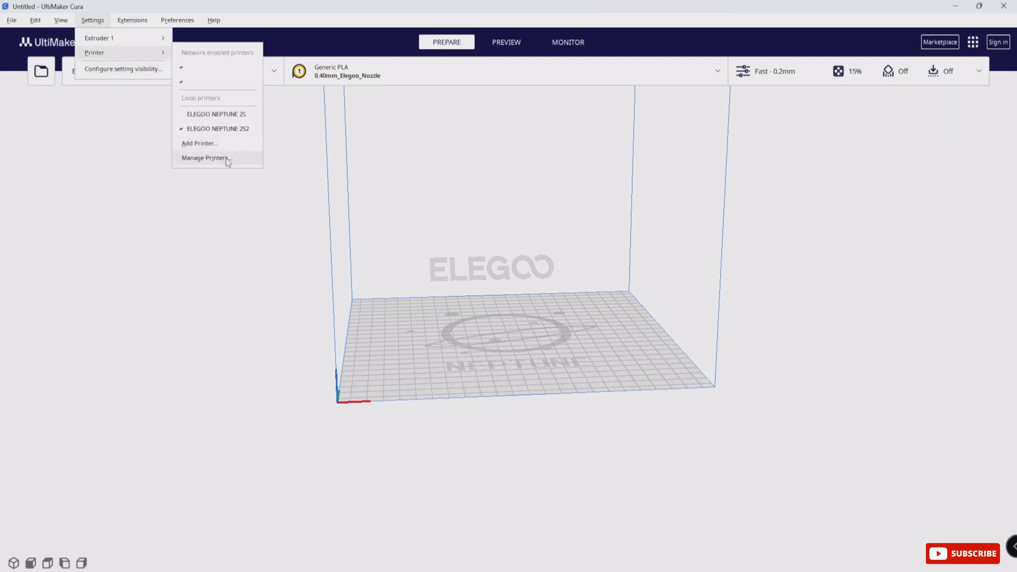
{"action": "left_click", "coordinate": [204, 158]}
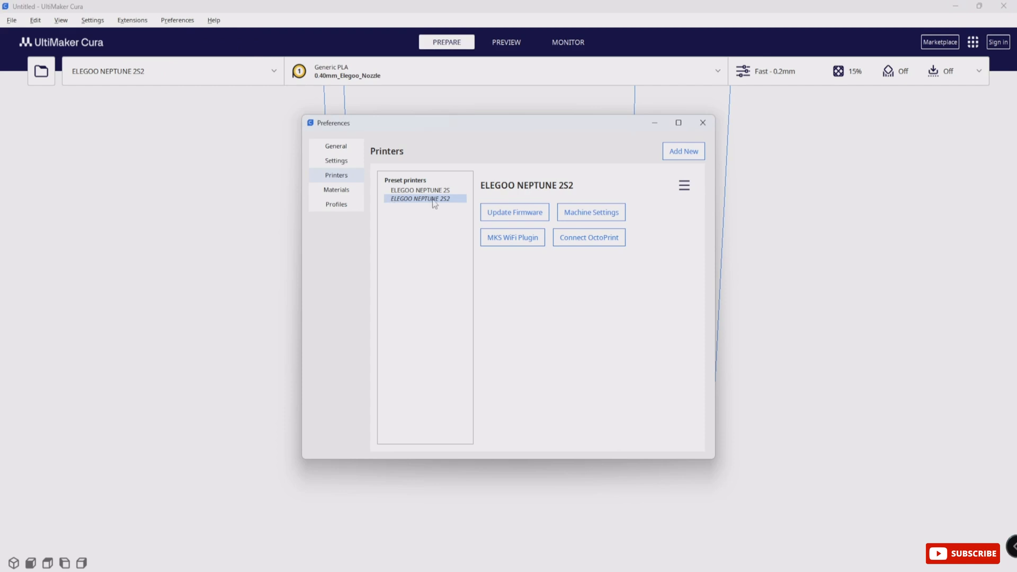
{"action": "mouse_move", "coordinate": [421, 203]}
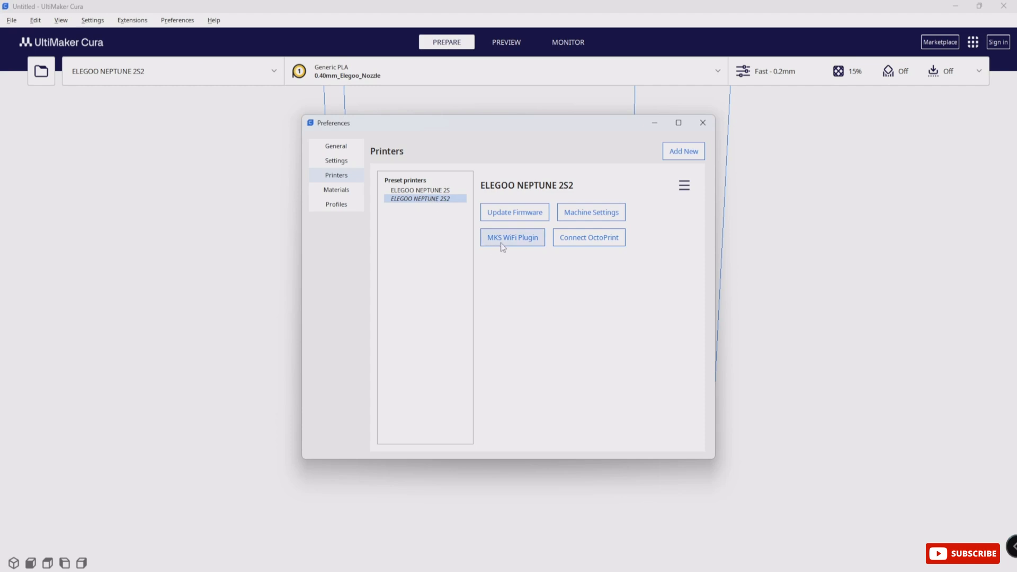
{"action": "mouse_move", "coordinate": [496, 249]}
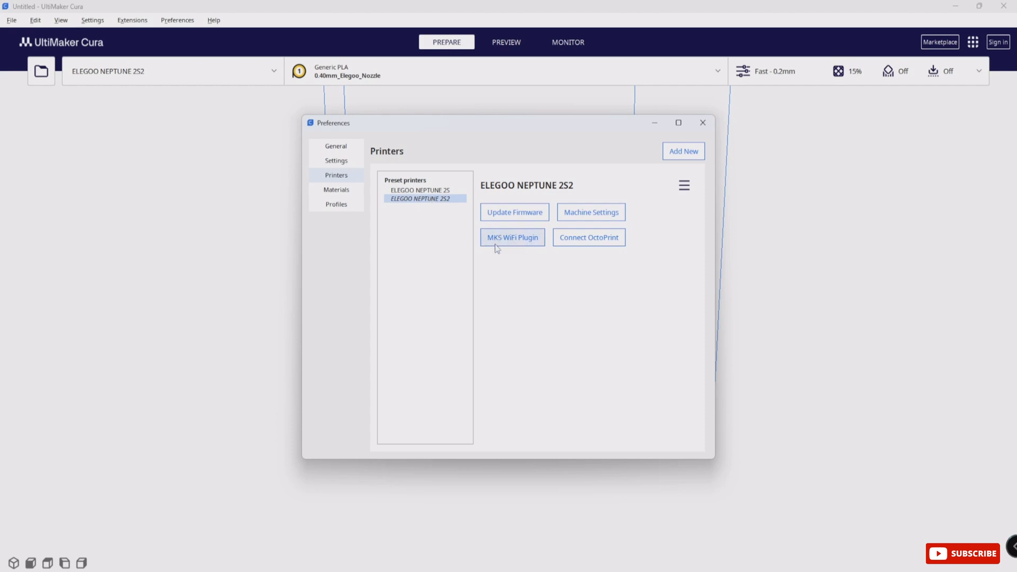
{"action": "mouse_move", "coordinate": [514, 246]}
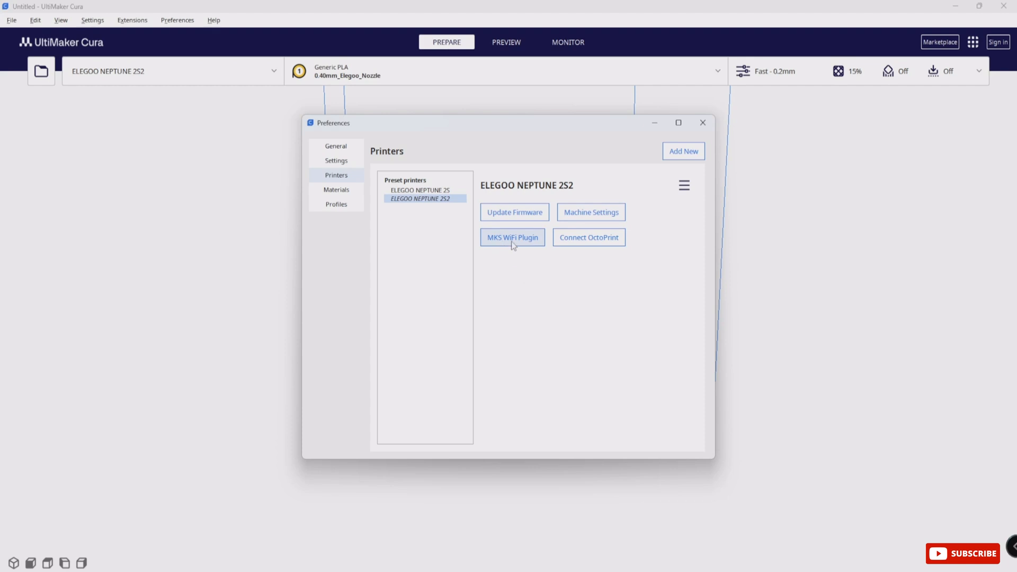
Step: Make MKS WiFi Plugin active for this printer with WiFi support on, and start adding a printer address
{"action": "left_click", "coordinate": [513, 237]}
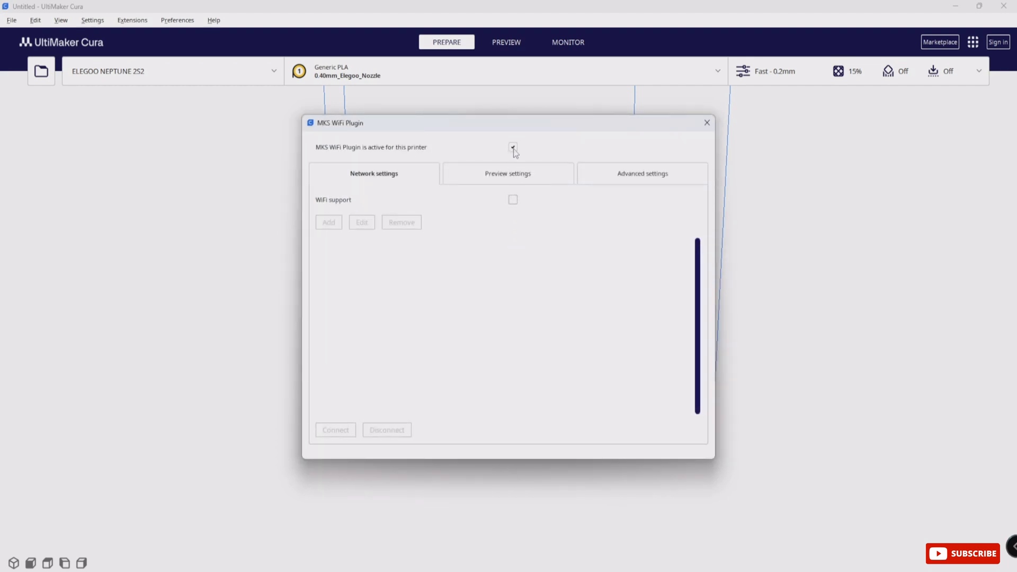
{"action": "left_click", "coordinate": [513, 147]}
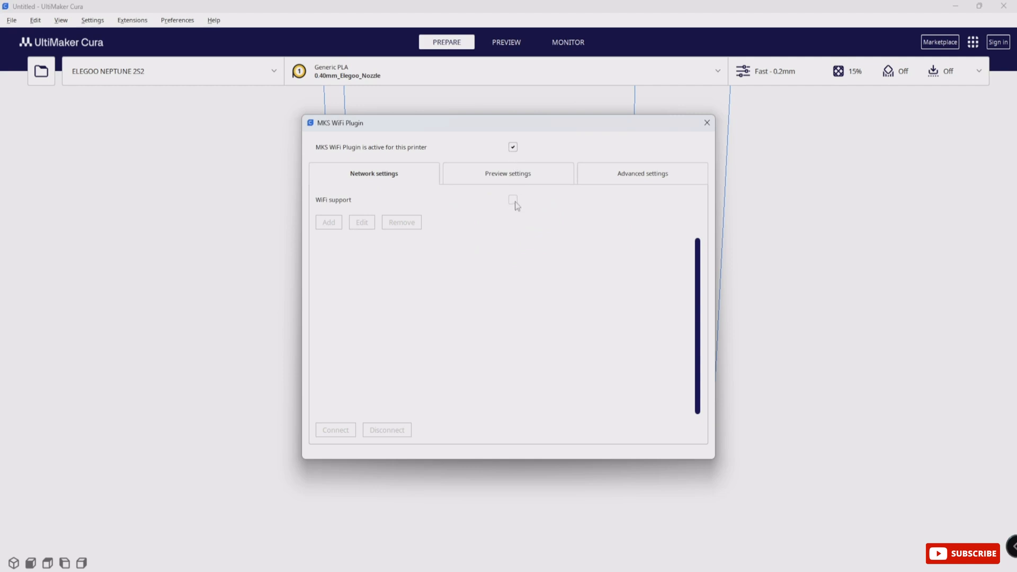
{"action": "left_click", "coordinate": [513, 199]}
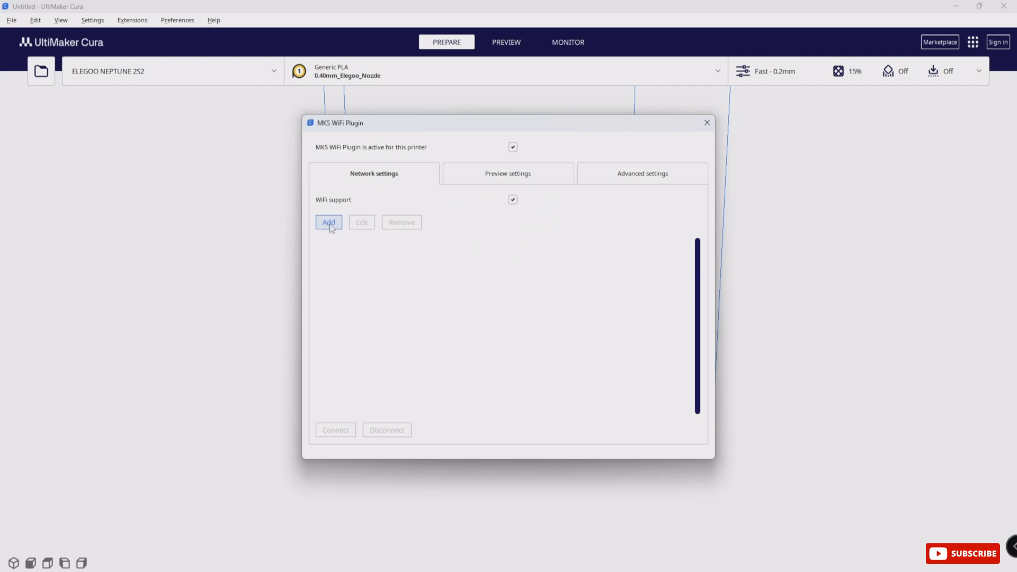
{"action": "left_click", "coordinate": [328, 223]}
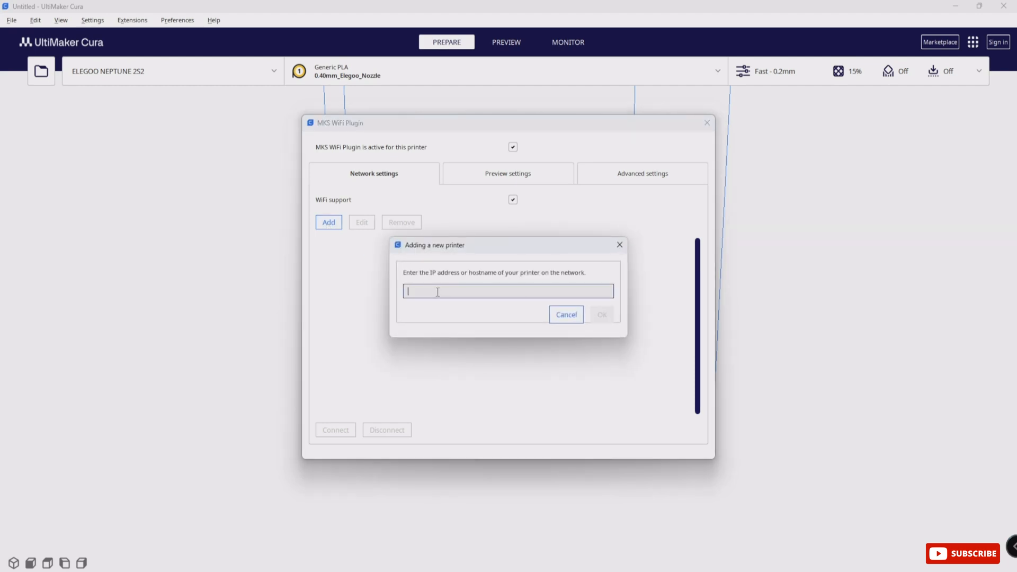
Step: Add printer address 192.168.1.133 and select it in the network printer list
{"action": "type", "text": "192.168.1.133"}
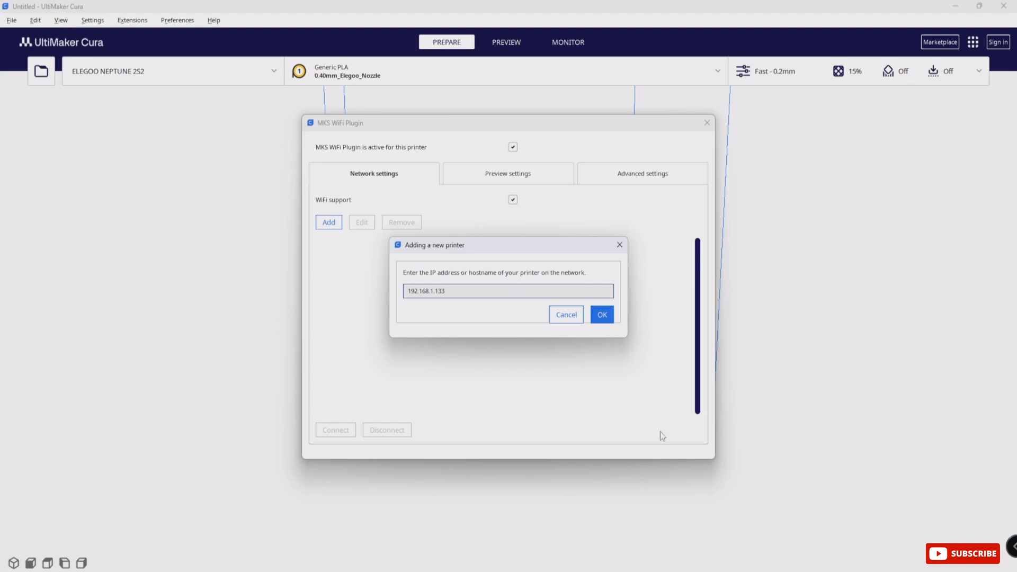
{"action": "mouse_move", "coordinate": [681, 485]}
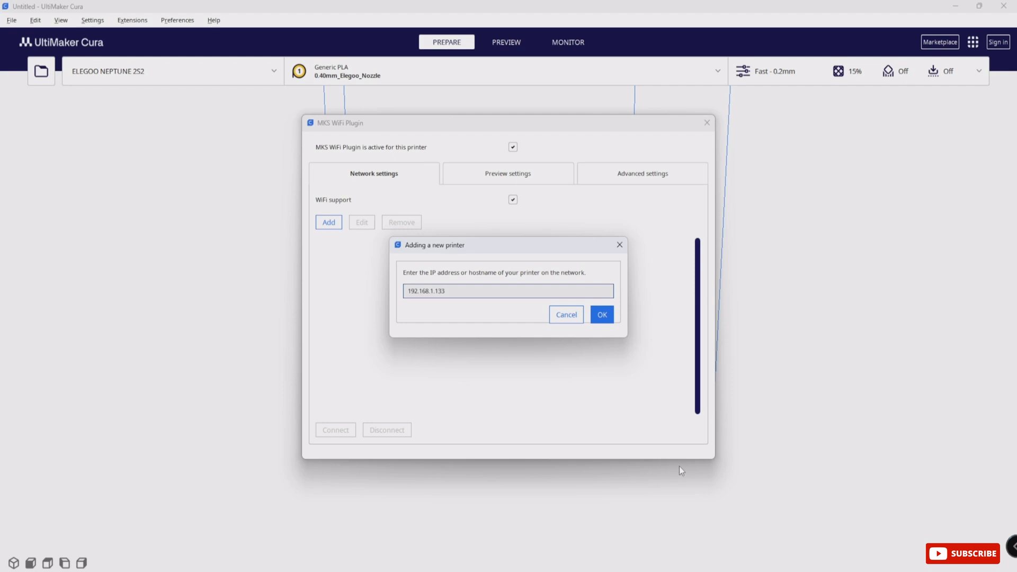
{"action": "mouse_move", "coordinate": [610, 332]}
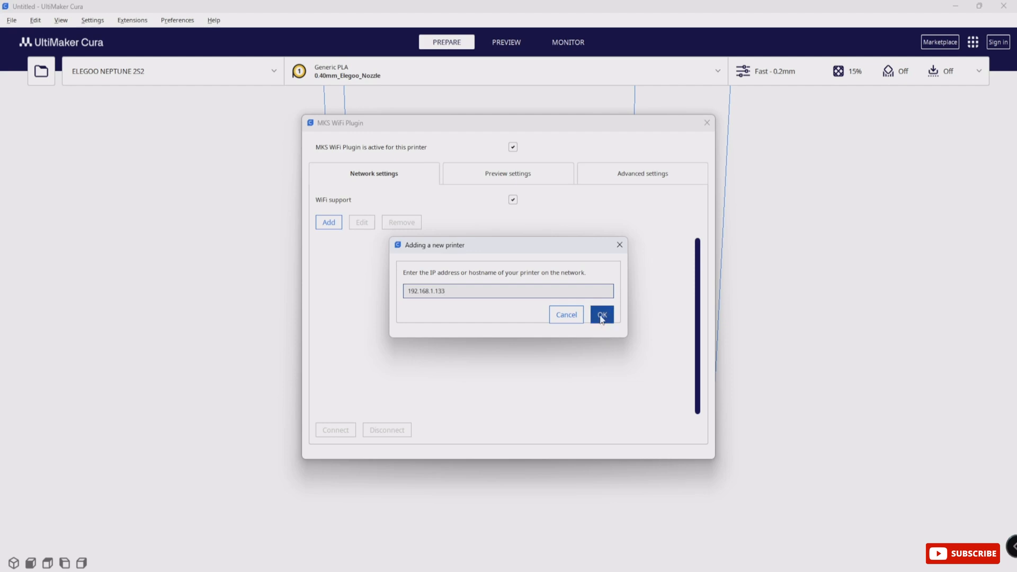
{"action": "left_click", "coordinate": [601, 314]}
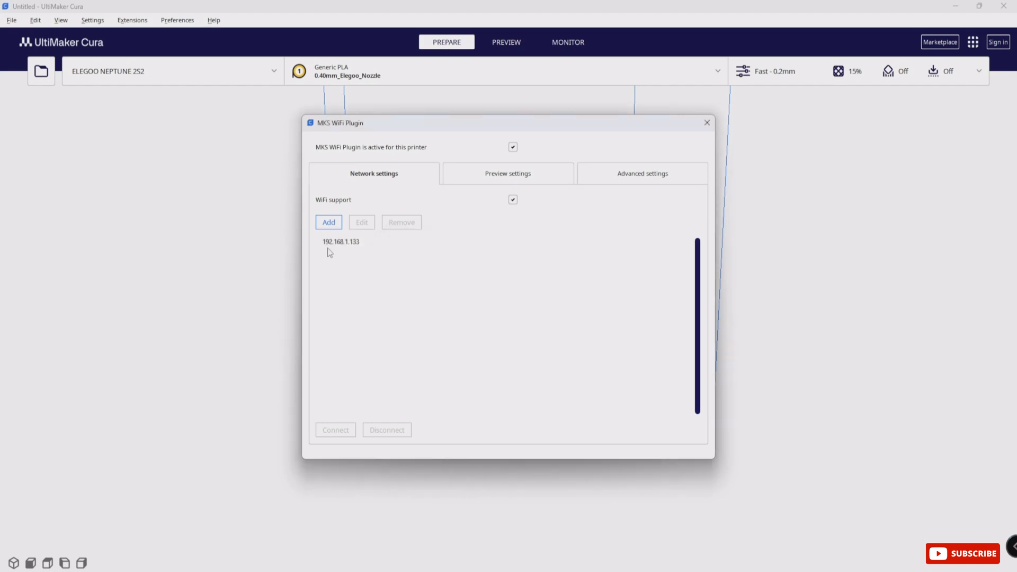
{"action": "left_click", "coordinate": [341, 242]}
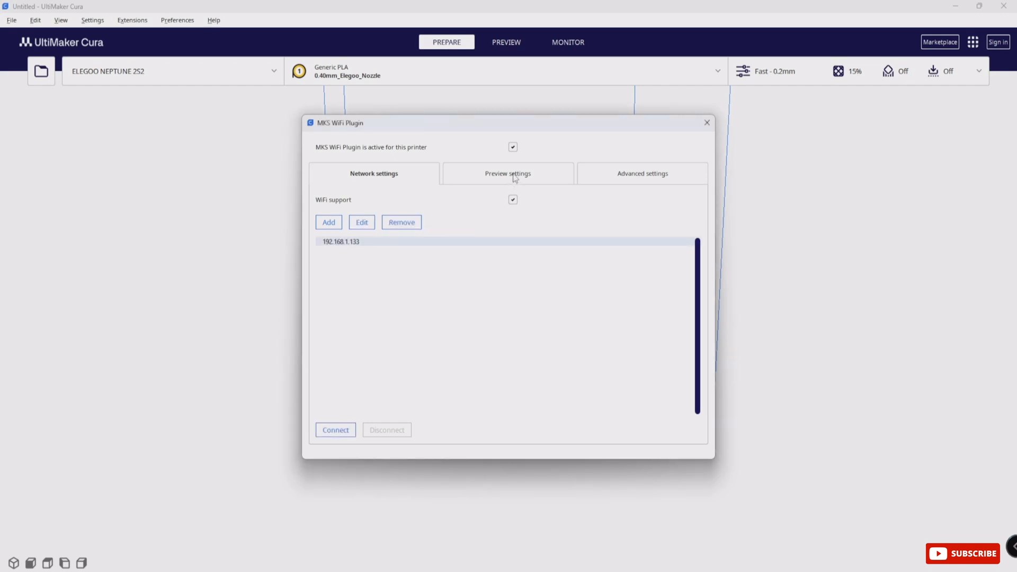
Step: In Preview settings, enable Screenshot support and set the printer model to Default
{"action": "left_click", "coordinate": [507, 174]}
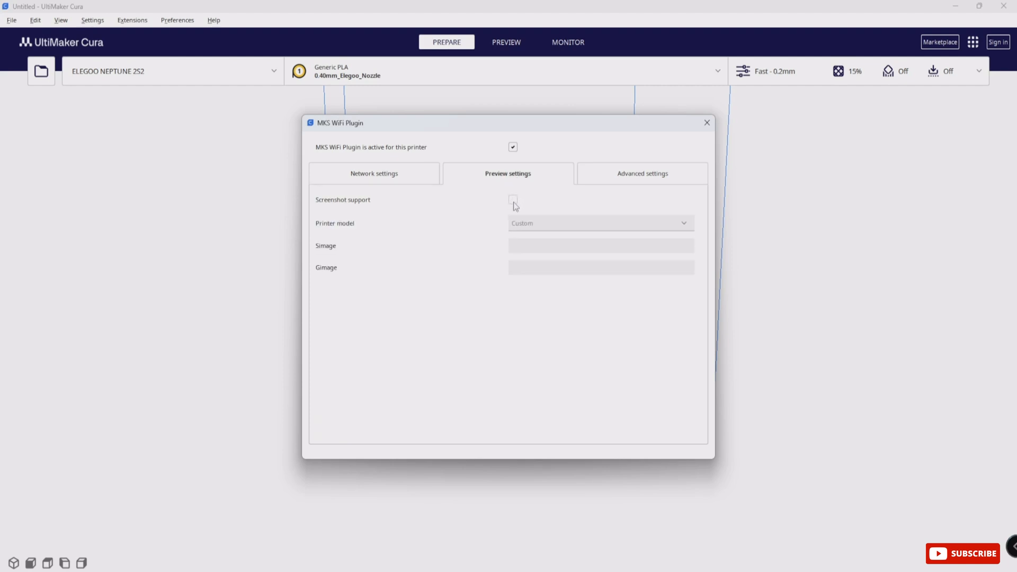
{"action": "left_click", "coordinate": [514, 199]}
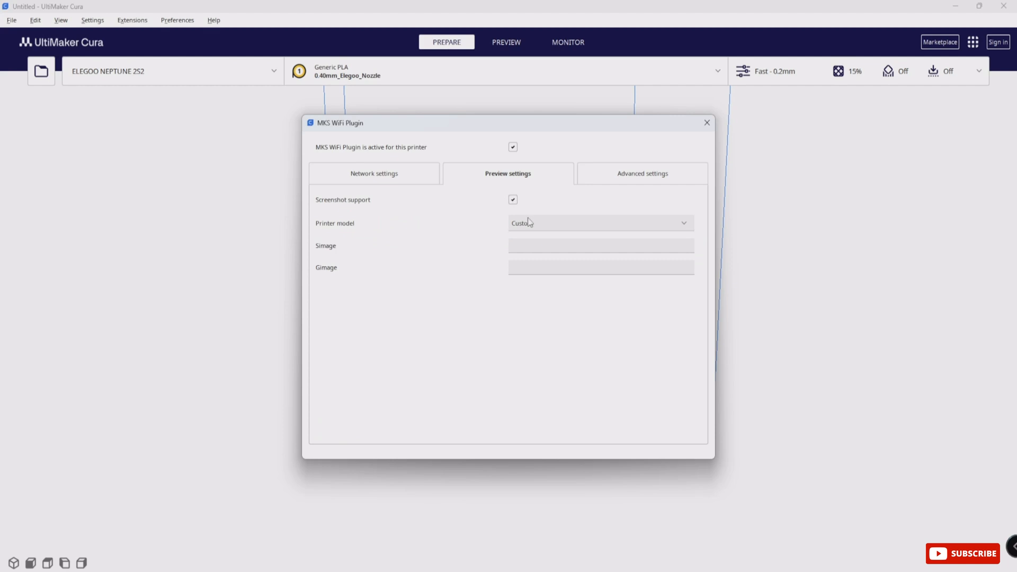
{"action": "mouse_move", "coordinate": [536, 227]}
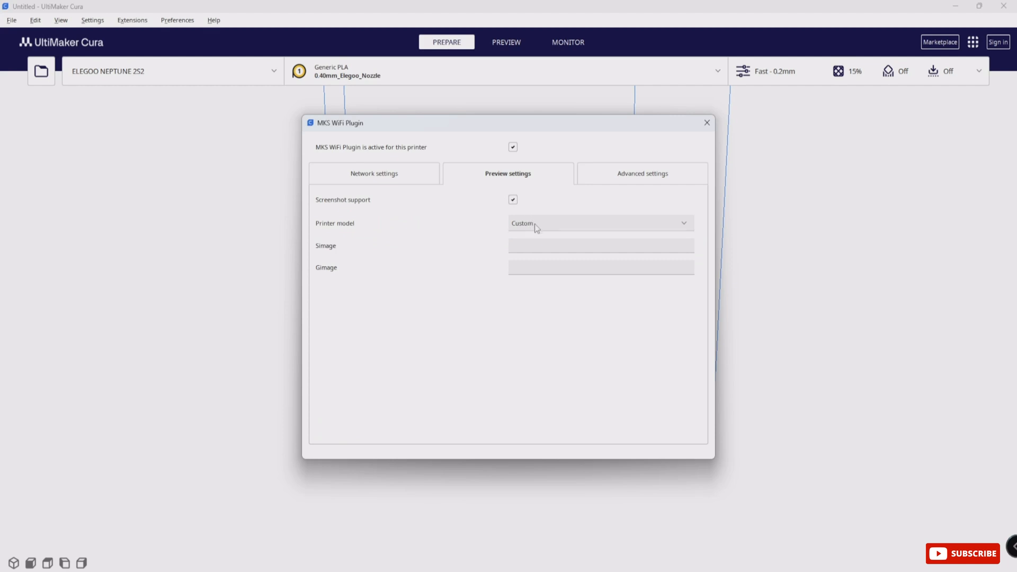
{"action": "left_click", "coordinate": [601, 223]}
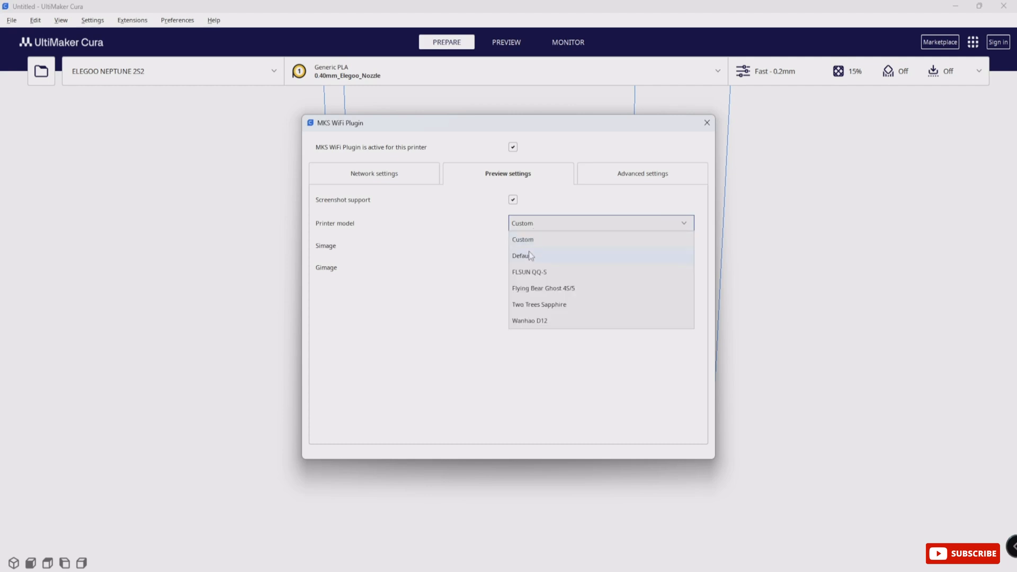
{"action": "mouse_move", "coordinate": [530, 263]}
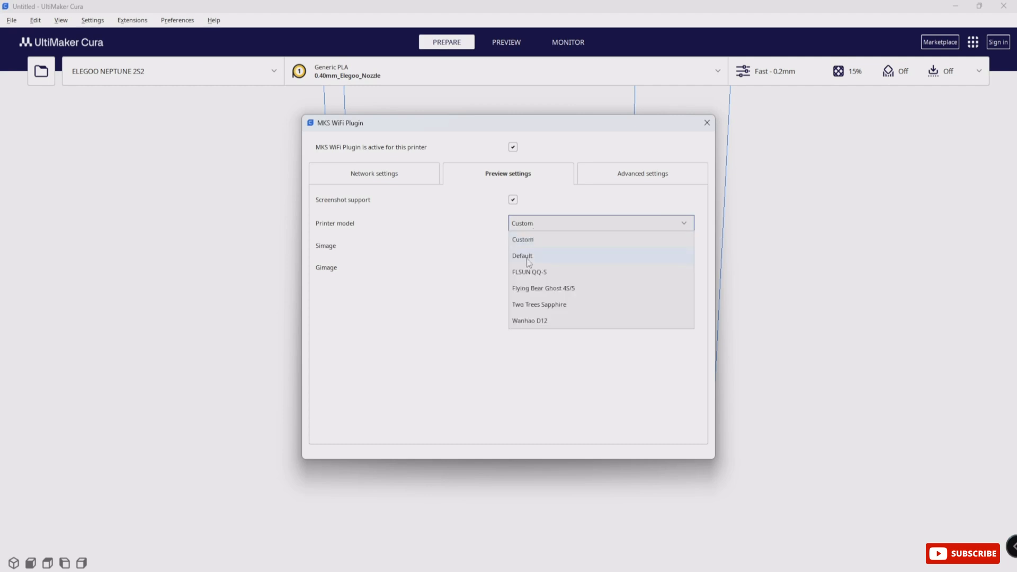
{"action": "left_click", "coordinate": [522, 255]}
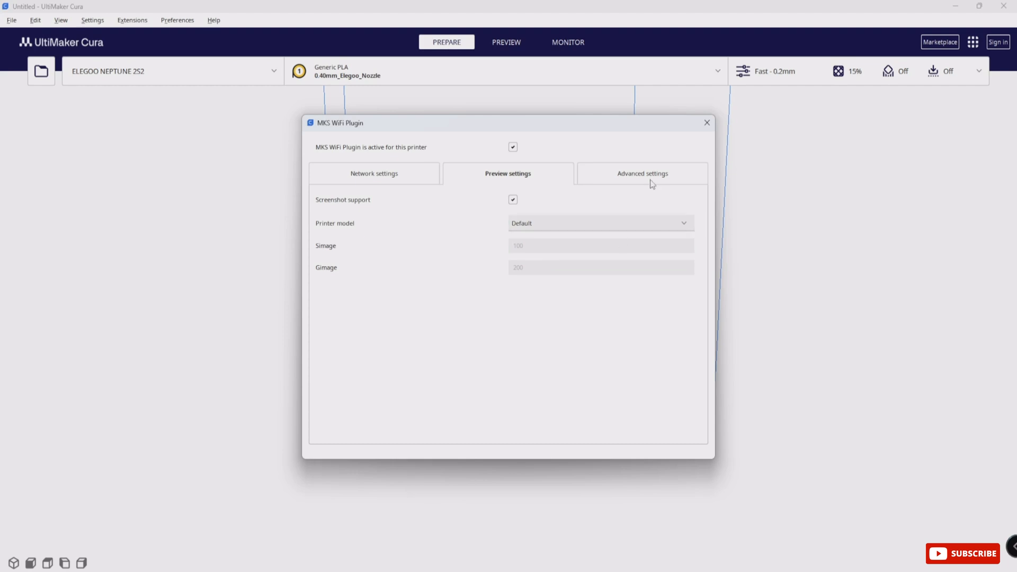
Step: Set maximum file name length to 100 and enable start-printing and switch-to-Monitor after upload
{"action": "left_click", "coordinate": [642, 174]}
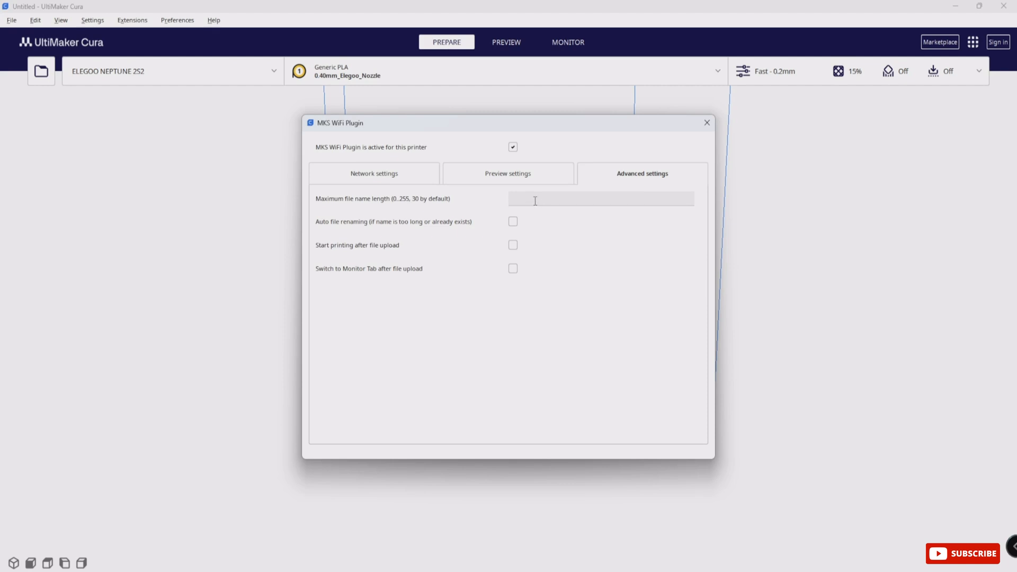
{"action": "type", "text": "100"}
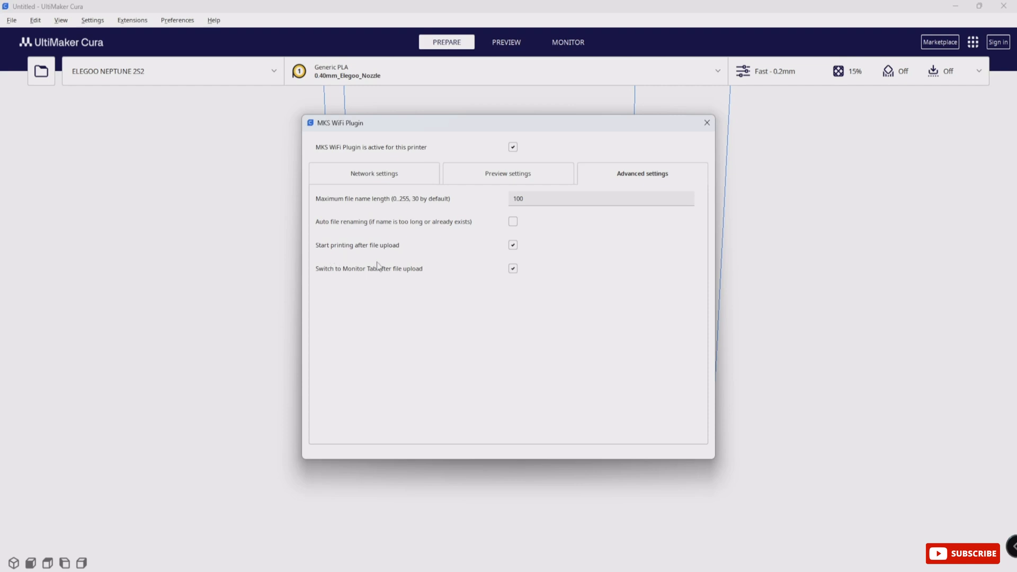
{"action": "mouse_move", "coordinate": [341, 280]}
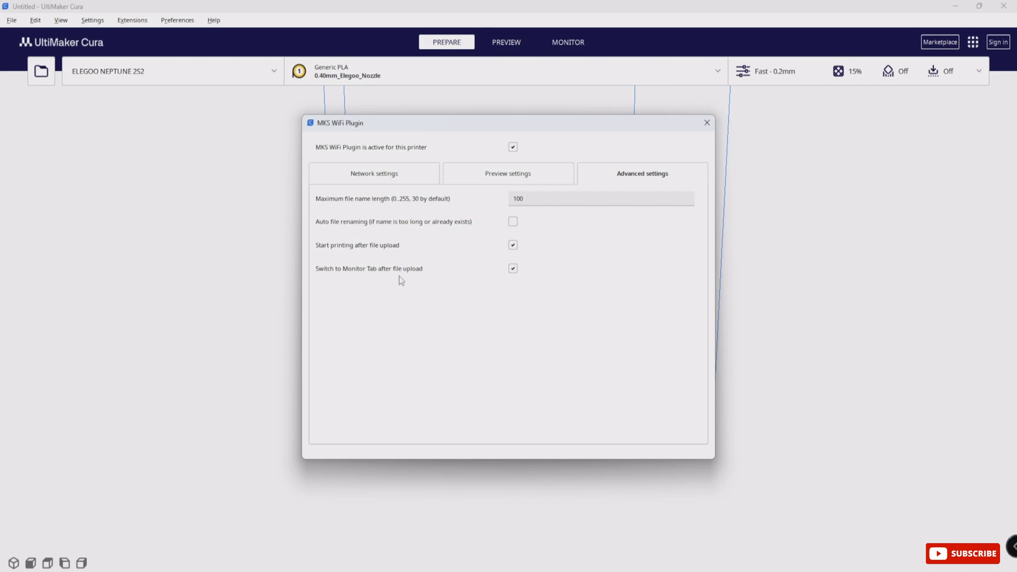
{"action": "mouse_move", "coordinate": [510, 170]}
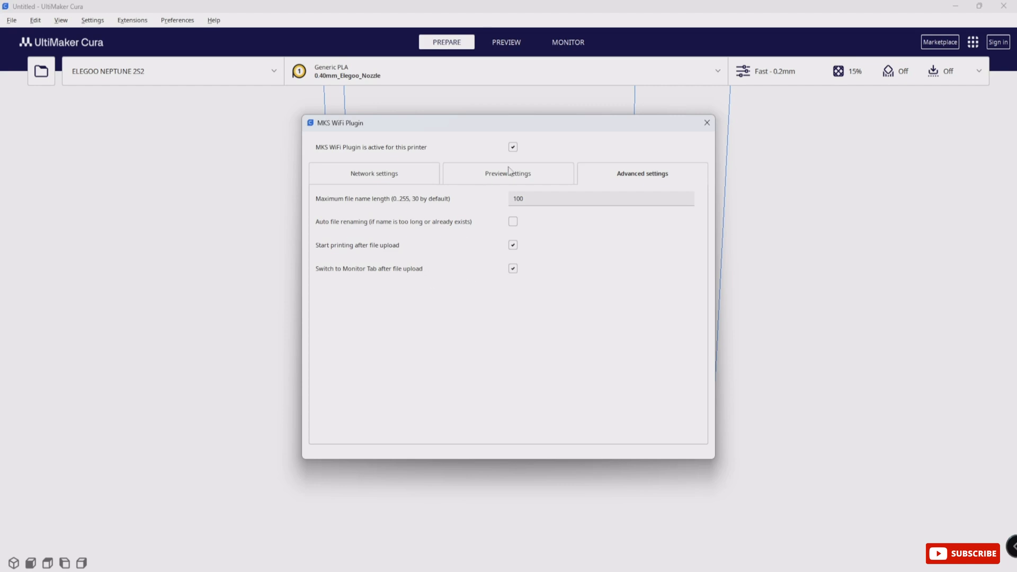
{"action": "left_click", "coordinate": [508, 173]}
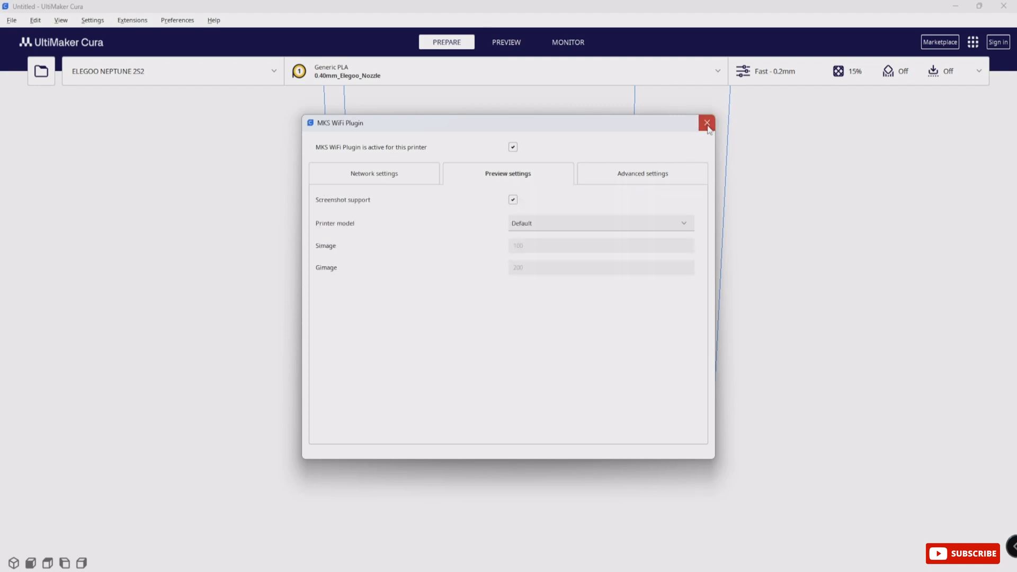
Step: Connect to the ELEGOO NEPTUNE 2S2 printer at 192.168.1.133 from Network settings
{"action": "left_click", "coordinate": [374, 173]}
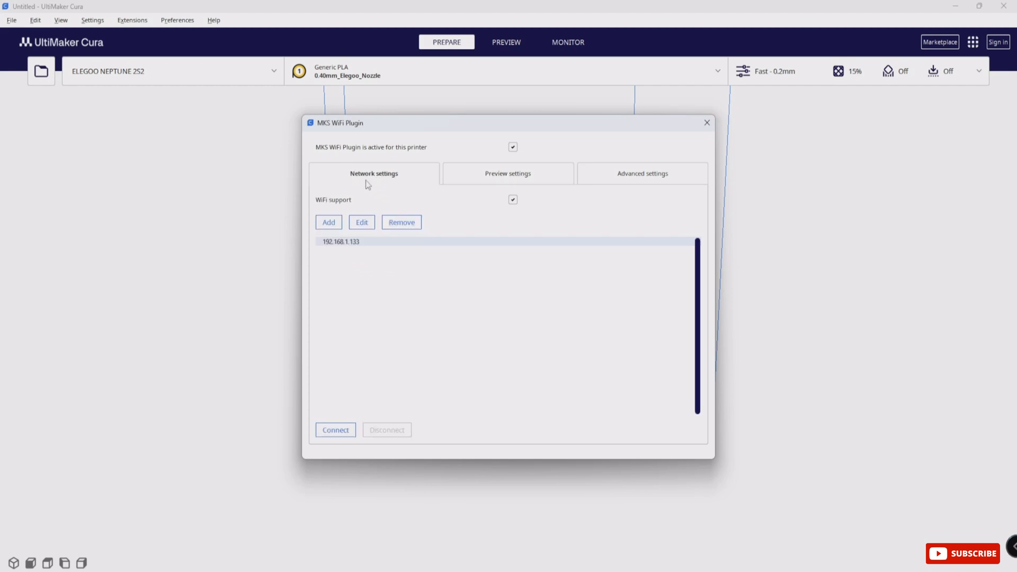
{"action": "mouse_move", "coordinate": [345, 250]}
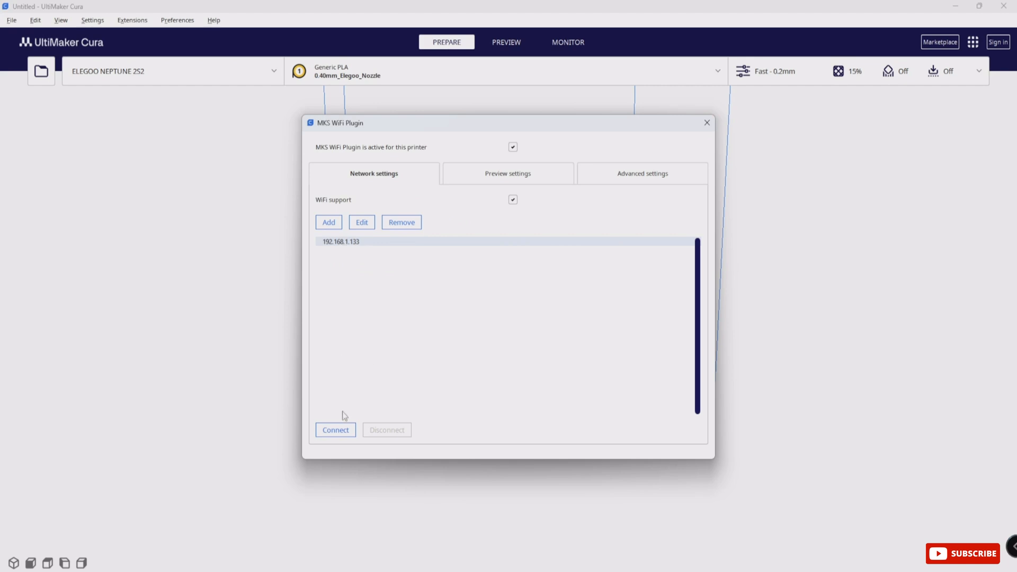
{"action": "left_click", "coordinate": [334, 431]}
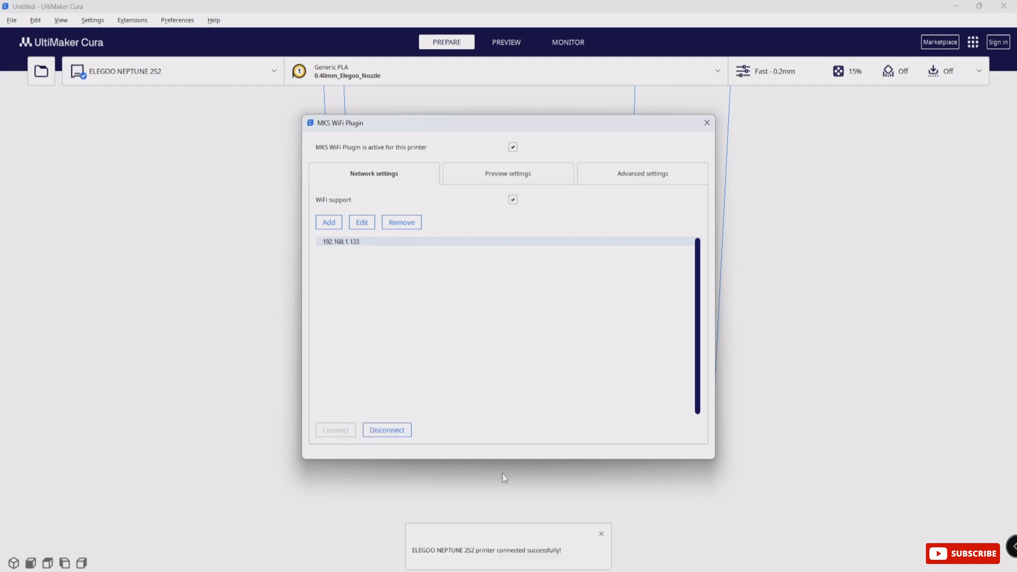
{"action": "mouse_move", "coordinate": [424, 561]}
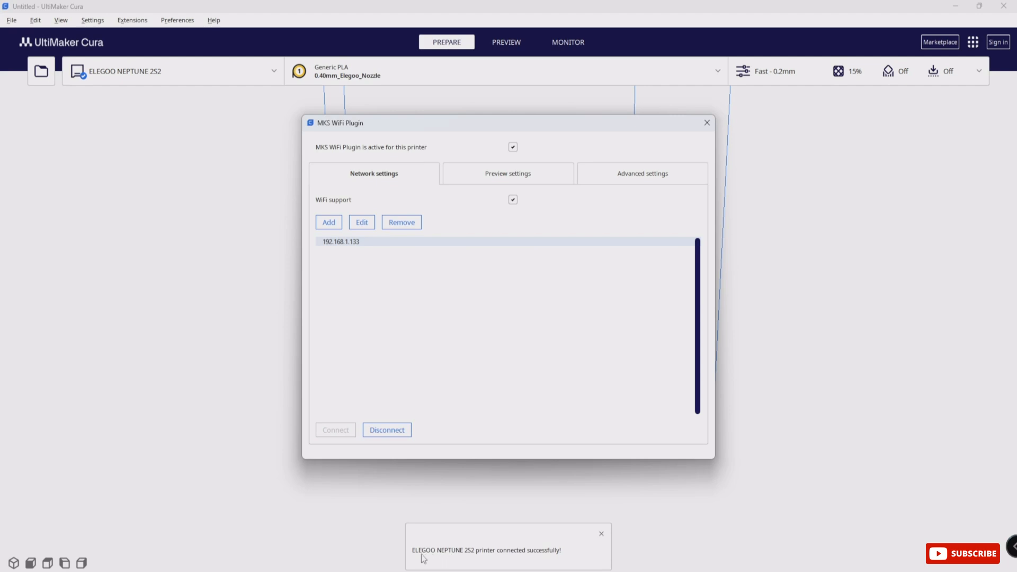
{"action": "mouse_move", "coordinate": [579, 564]}
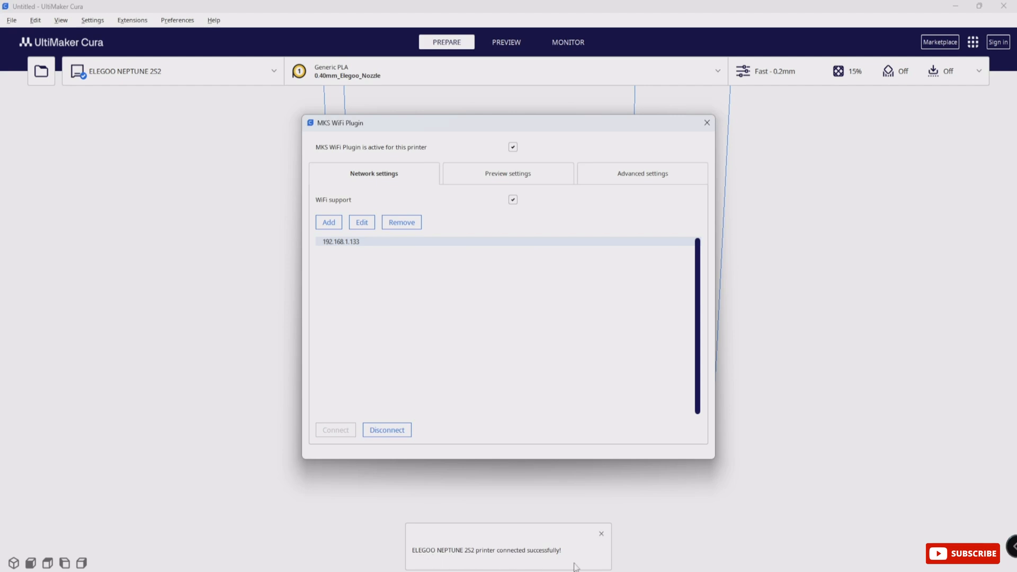
{"action": "mouse_move", "coordinate": [579, 562]}
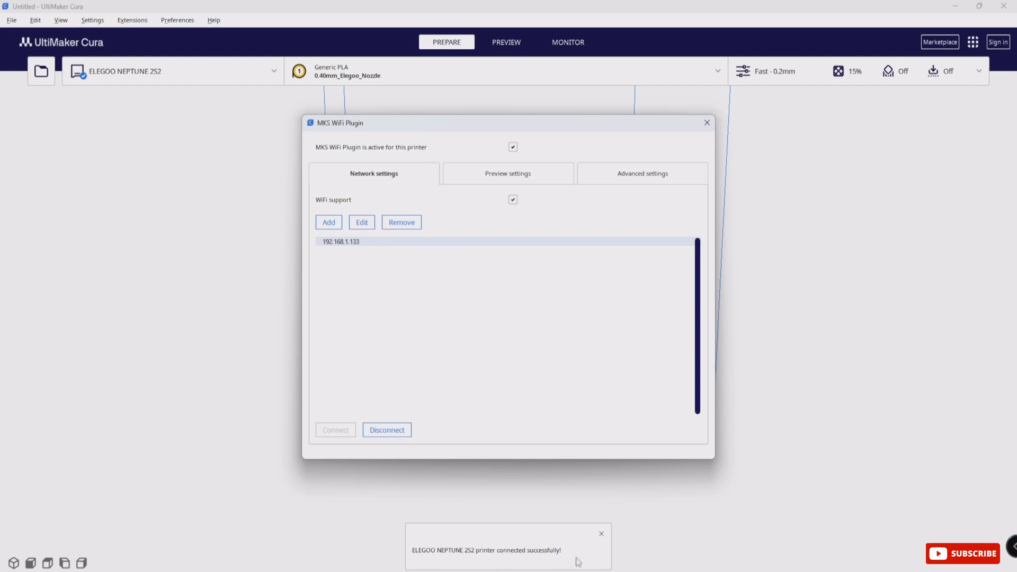
{"action": "mouse_move", "coordinate": [699, 200]}
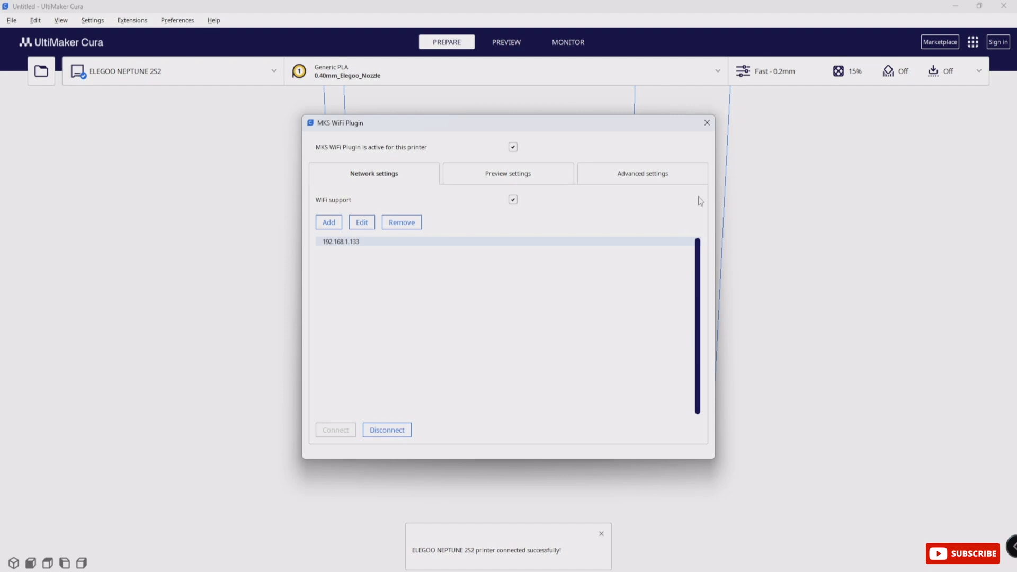
{"action": "mouse_move", "coordinate": [705, 125]}
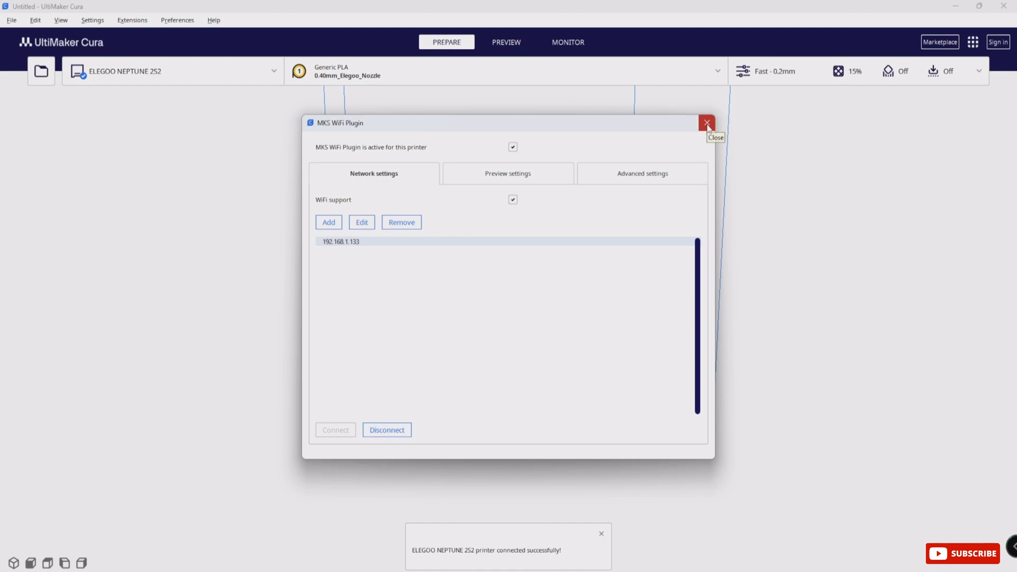
Step: Load the Auto Towers Bed Level Pattern - Concentric Squares 220x220 from Extensions
{"action": "left_click", "coordinate": [705, 123]}
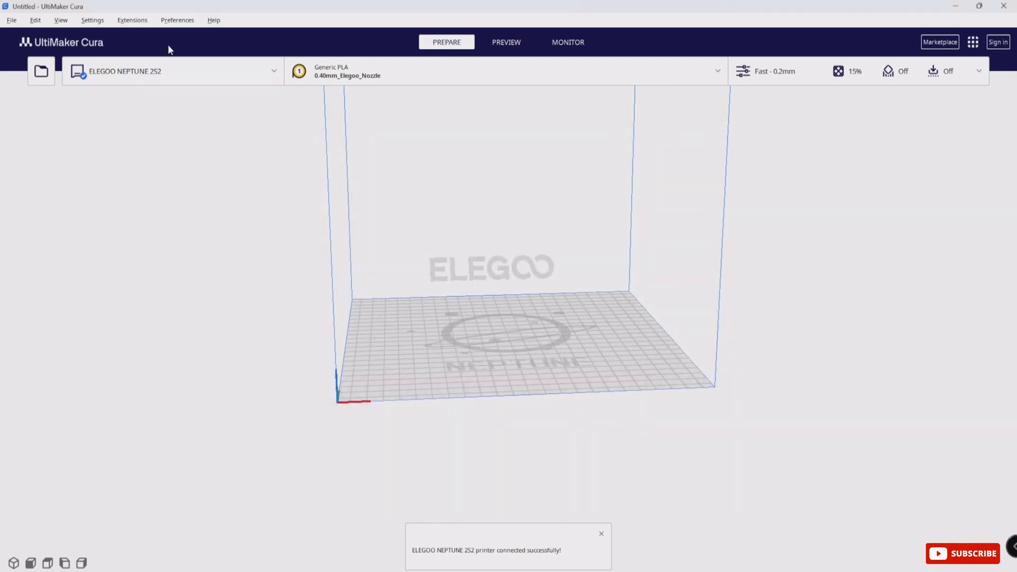
{"action": "left_click", "coordinate": [131, 20]}
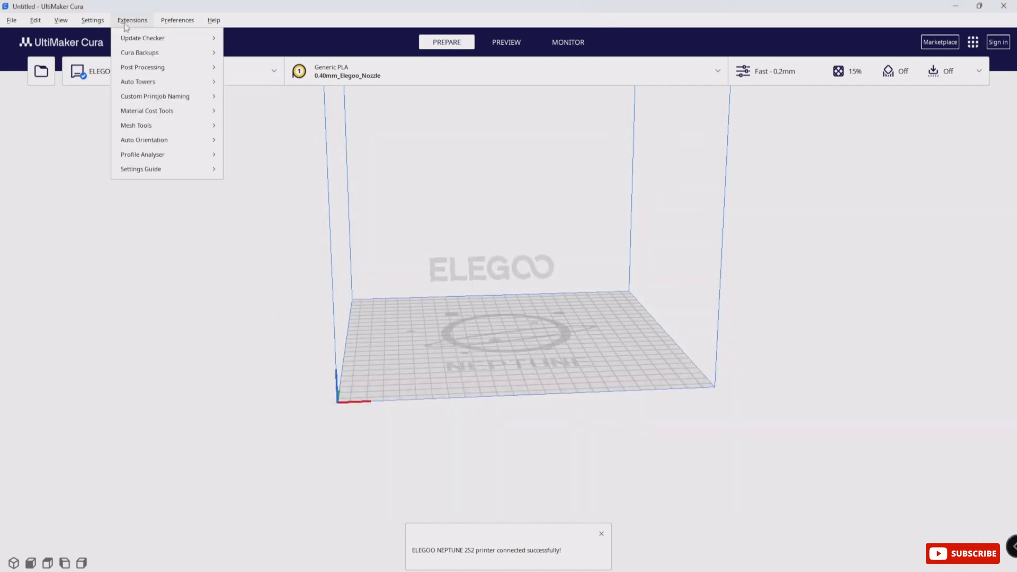
{"action": "mouse_move", "coordinate": [138, 81]}
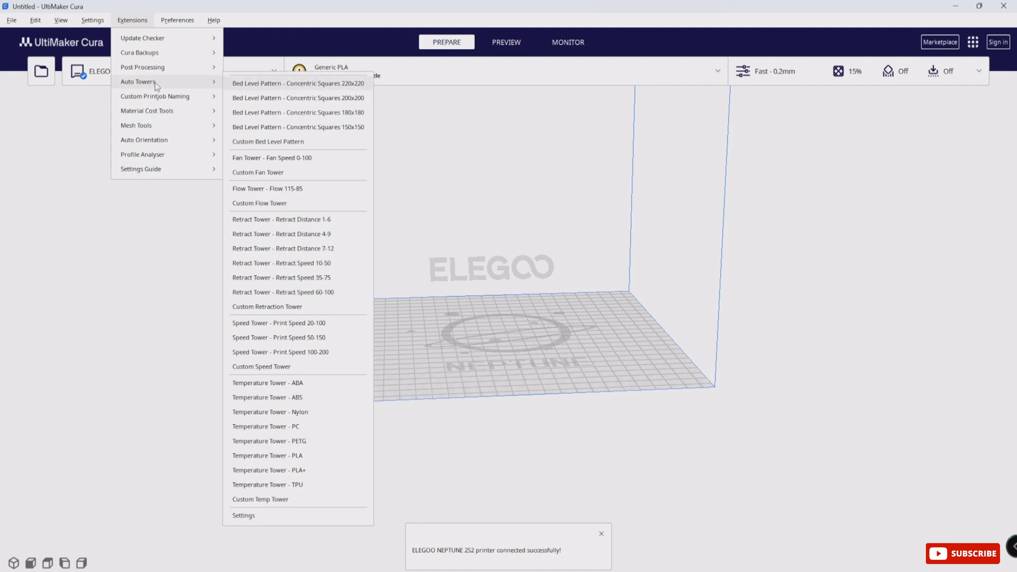
{"action": "mouse_move", "coordinate": [303, 89]}
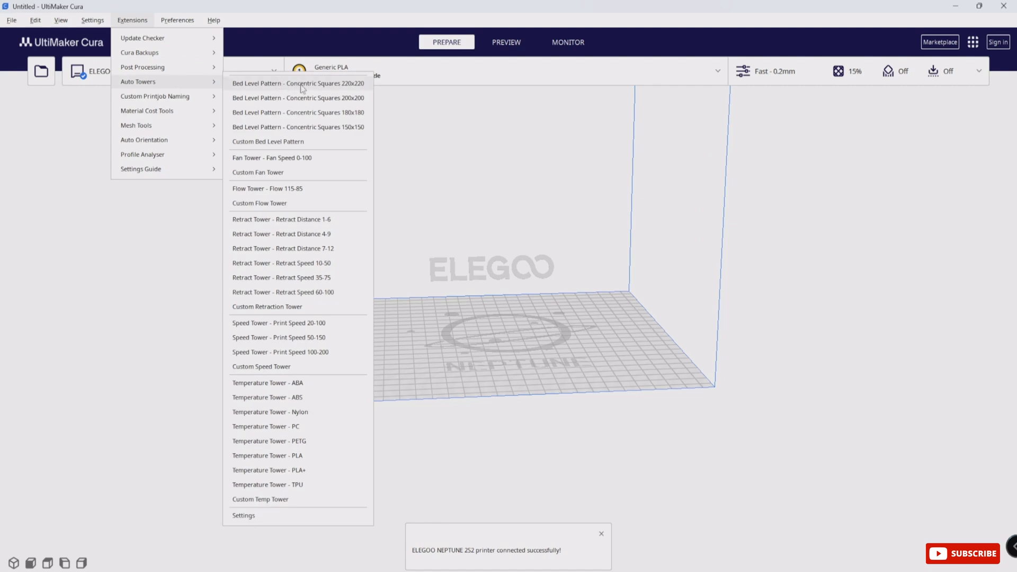
{"action": "left_click", "coordinate": [298, 83]}
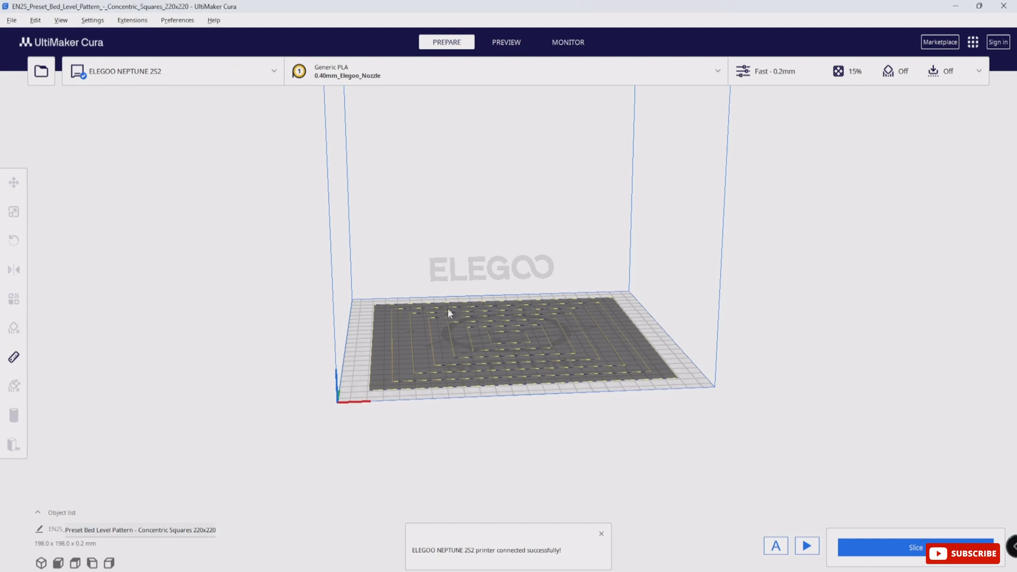
{"action": "mouse_move", "coordinate": [915, 546]}
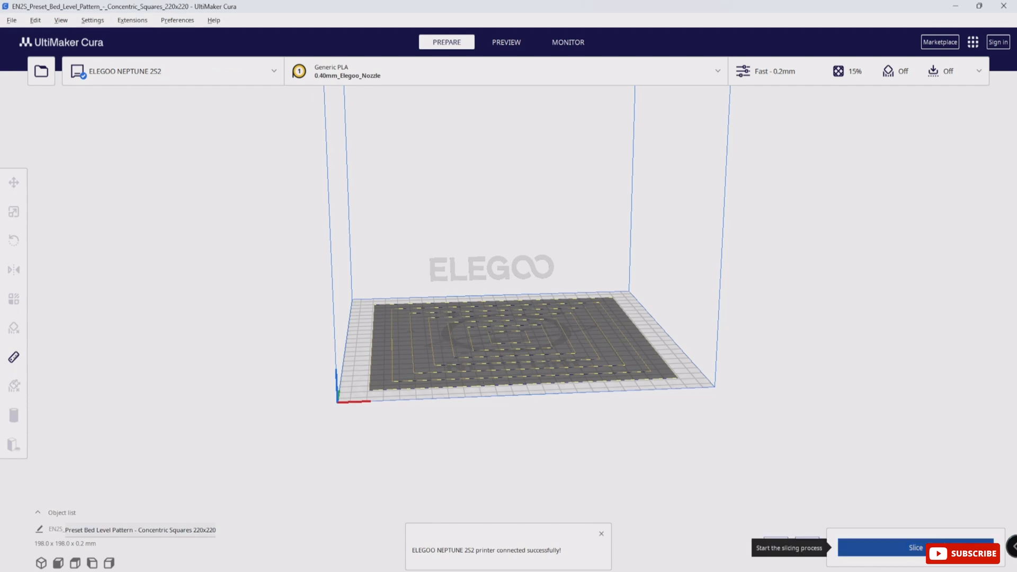
Step: Slice the bed level pattern and print it over WiFi on the ELEGOO NEPTUNE 2S2
{"action": "left_click", "coordinate": [916, 547]}
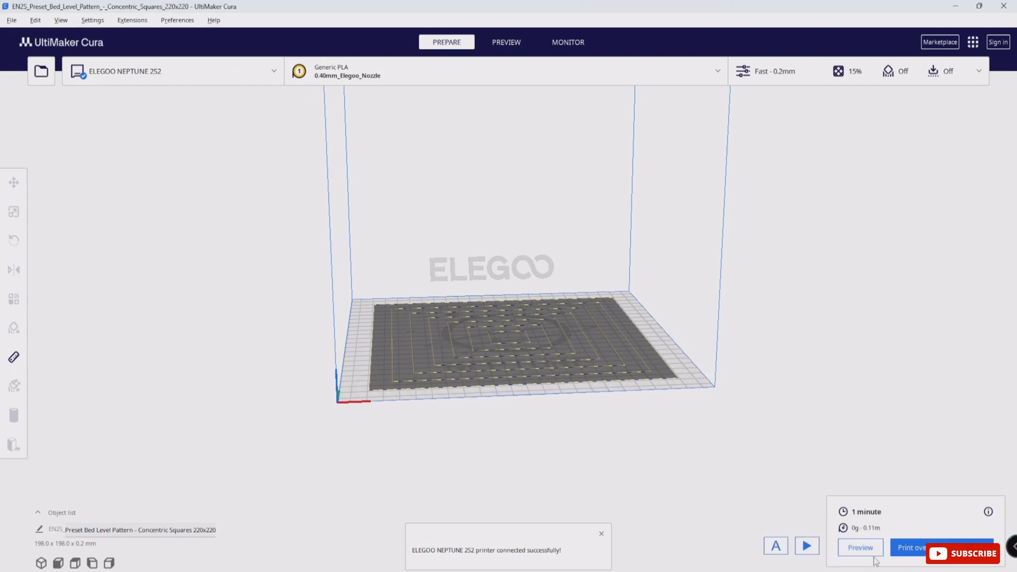
{"action": "left_click", "coordinate": [915, 548]}
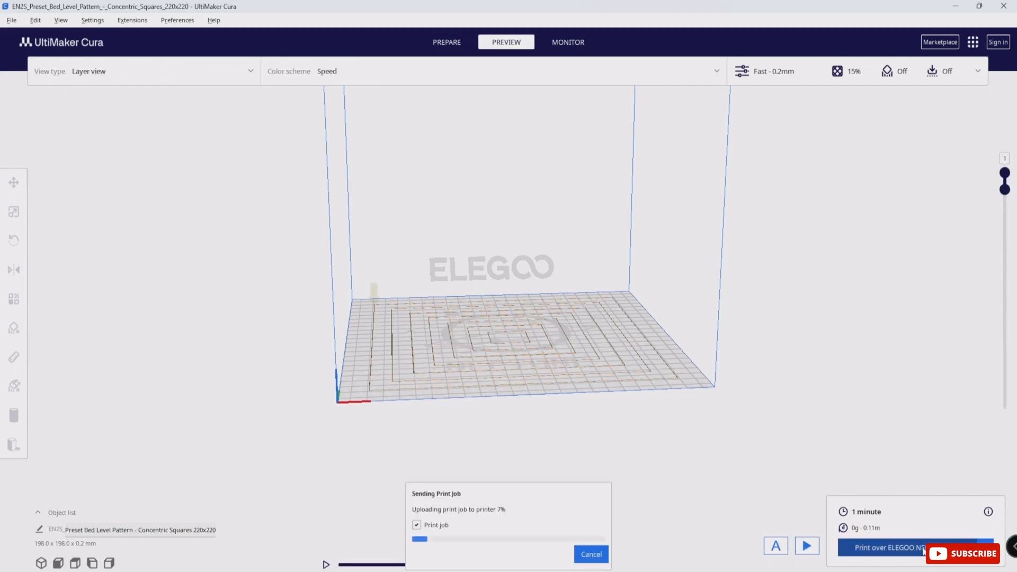
{"action": "left_click", "coordinate": [567, 42]}
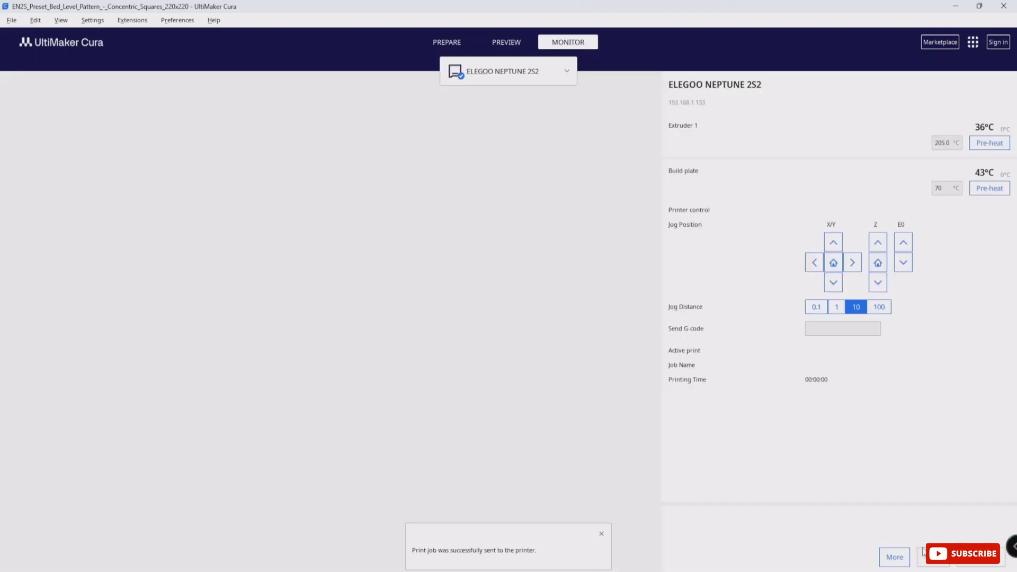
{"action": "mouse_move", "coordinate": [947, 460]}
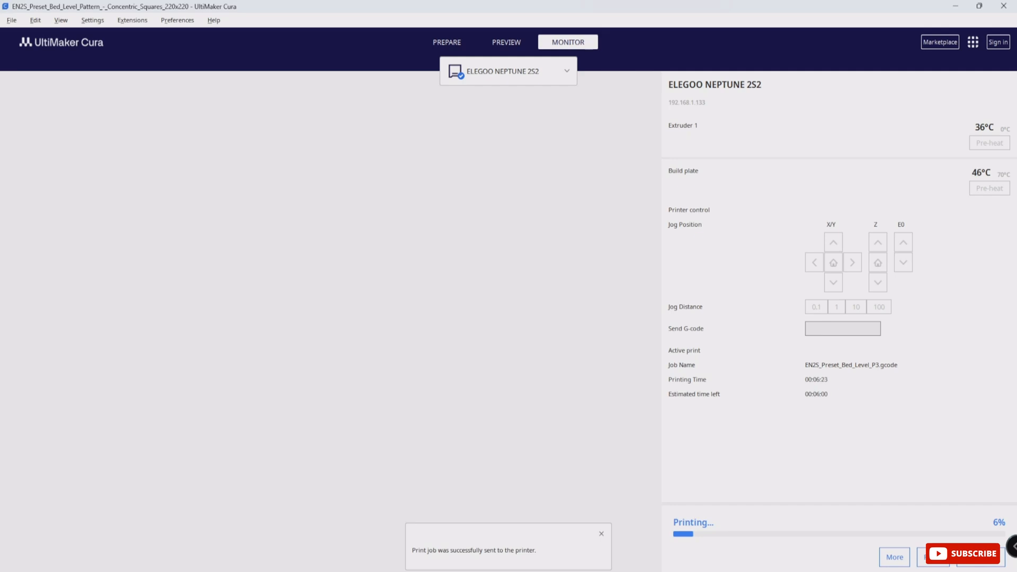
Step: Watch the bed level pattern print progress in the Monitor view with the camera feed
{"action": "left_click", "coordinate": [600, 534]}
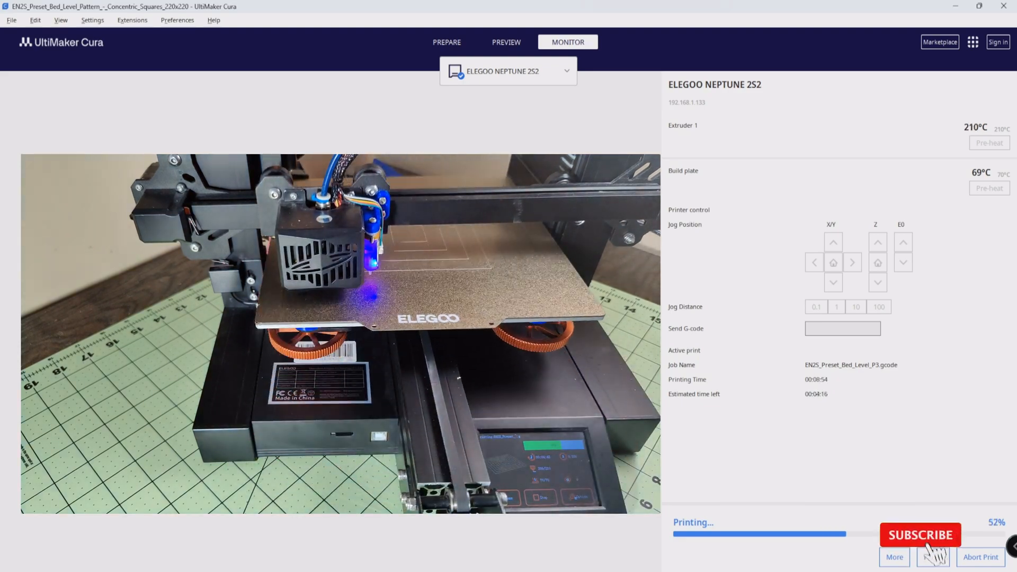
{"action": "left_click", "coordinate": [918, 534]}
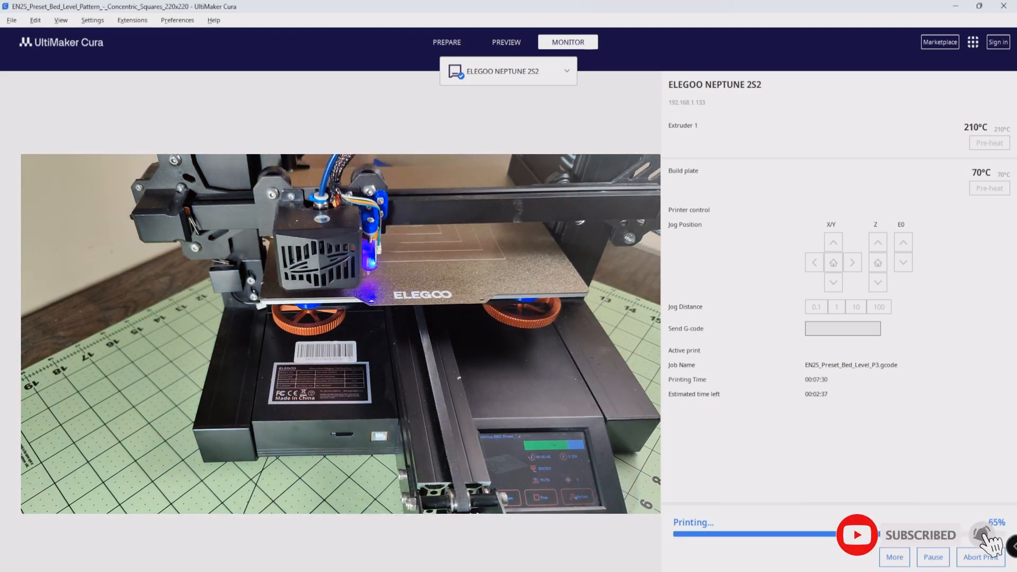